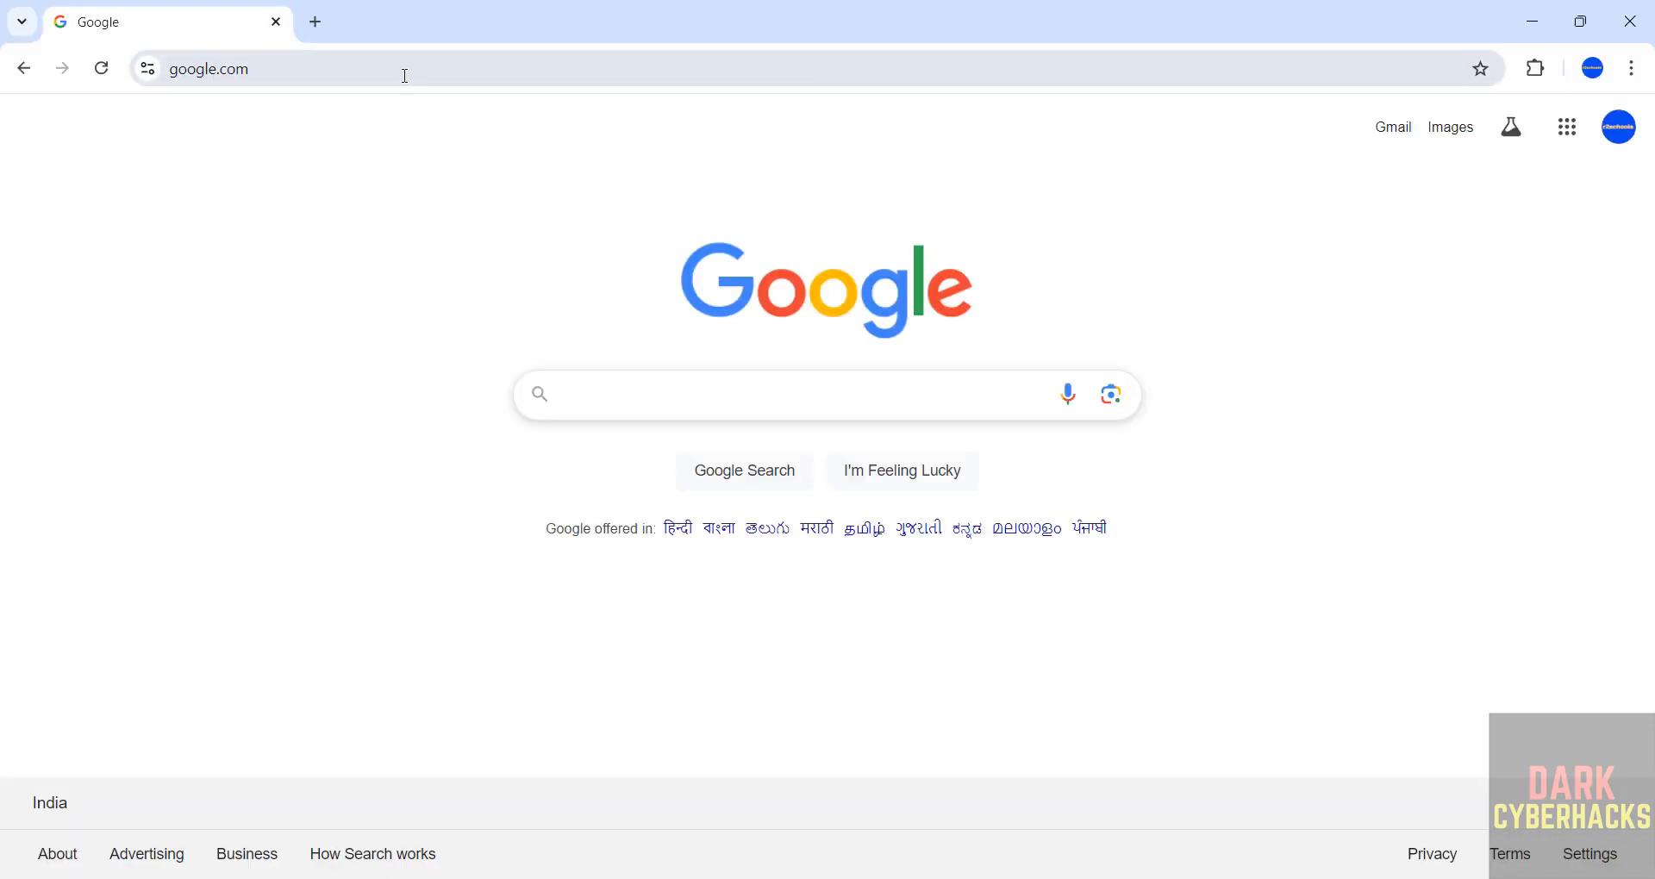
Go to autopsy.com and reach the Autopsy 4.21.0 download page.
{"action": "type", "text": "autopsy"}
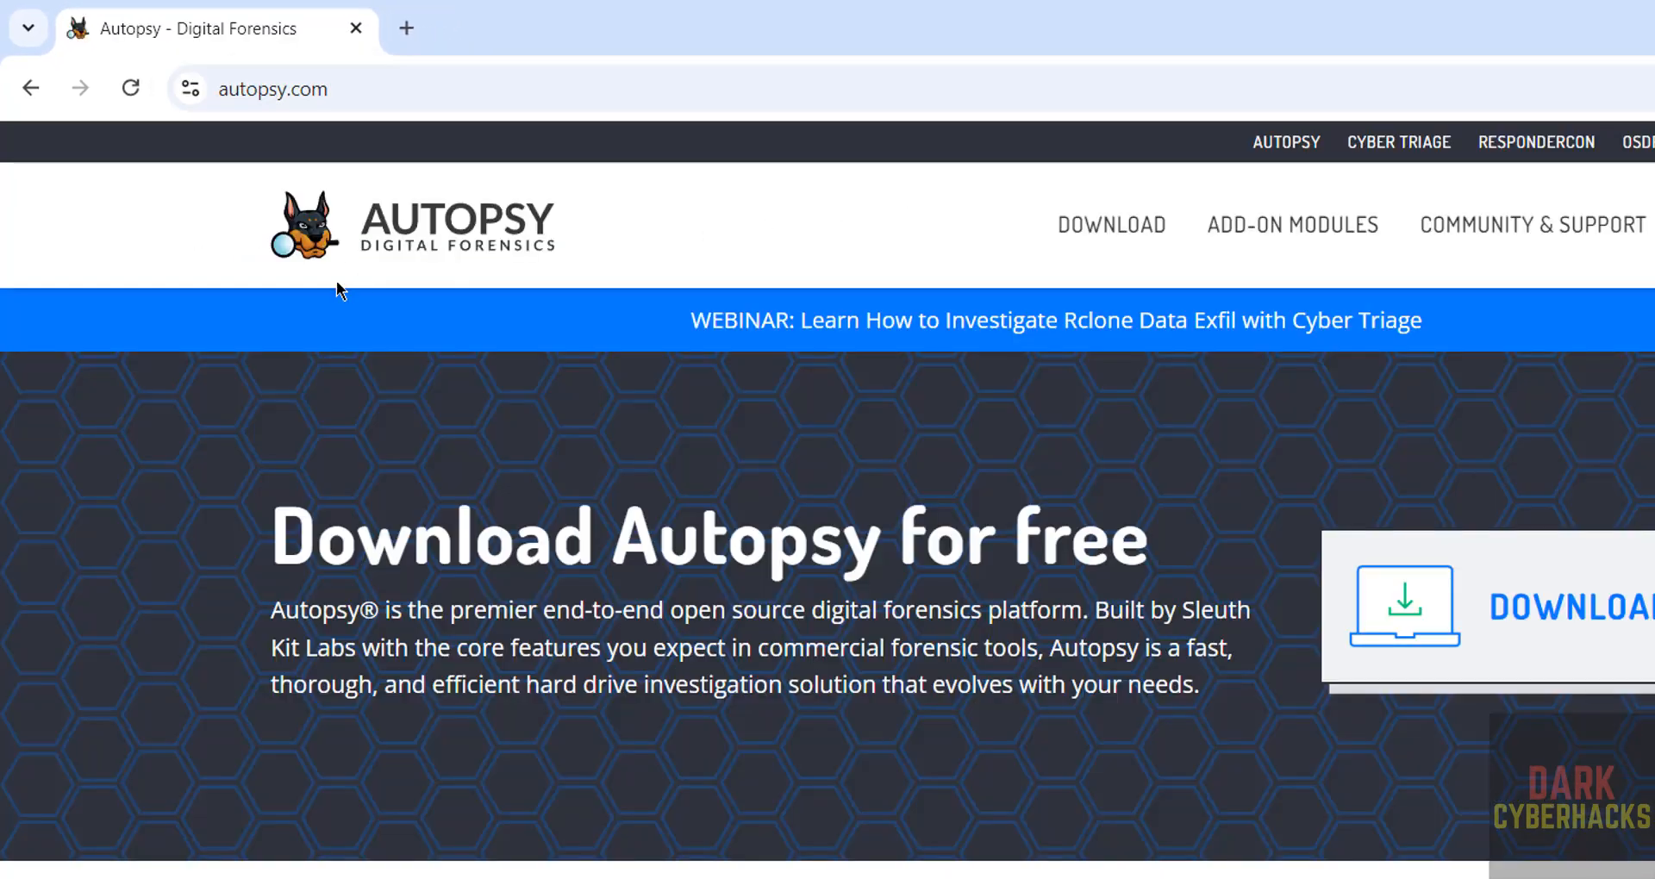
{"action": "mouse_move", "coordinate": [393, 260]}
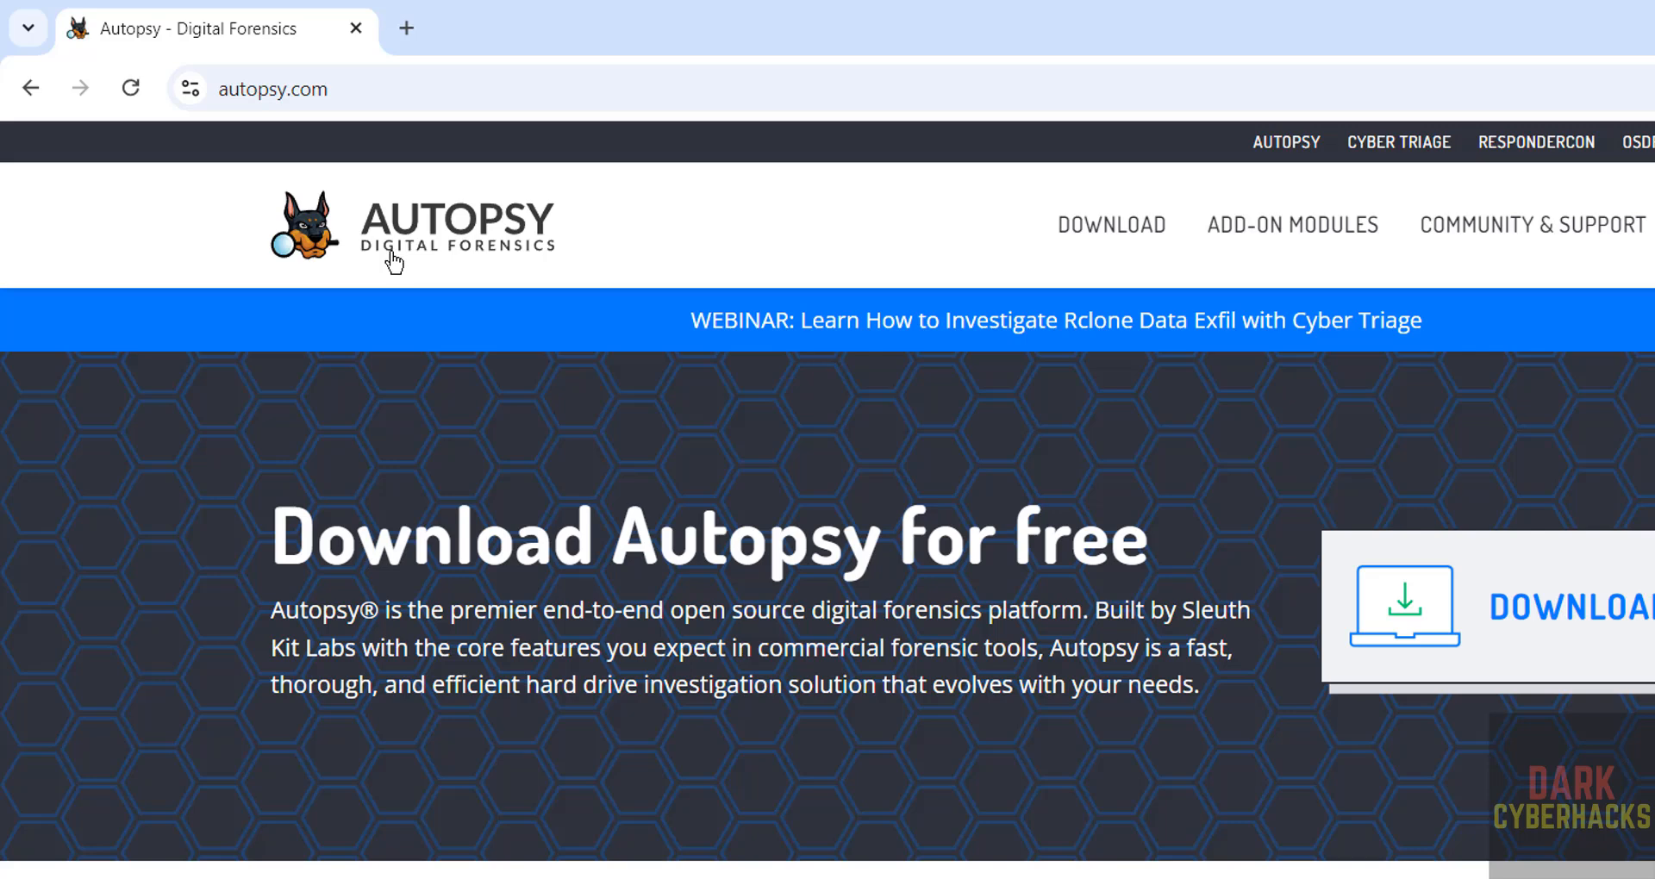
{"action": "mouse_move", "coordinate": [1111, 224]}
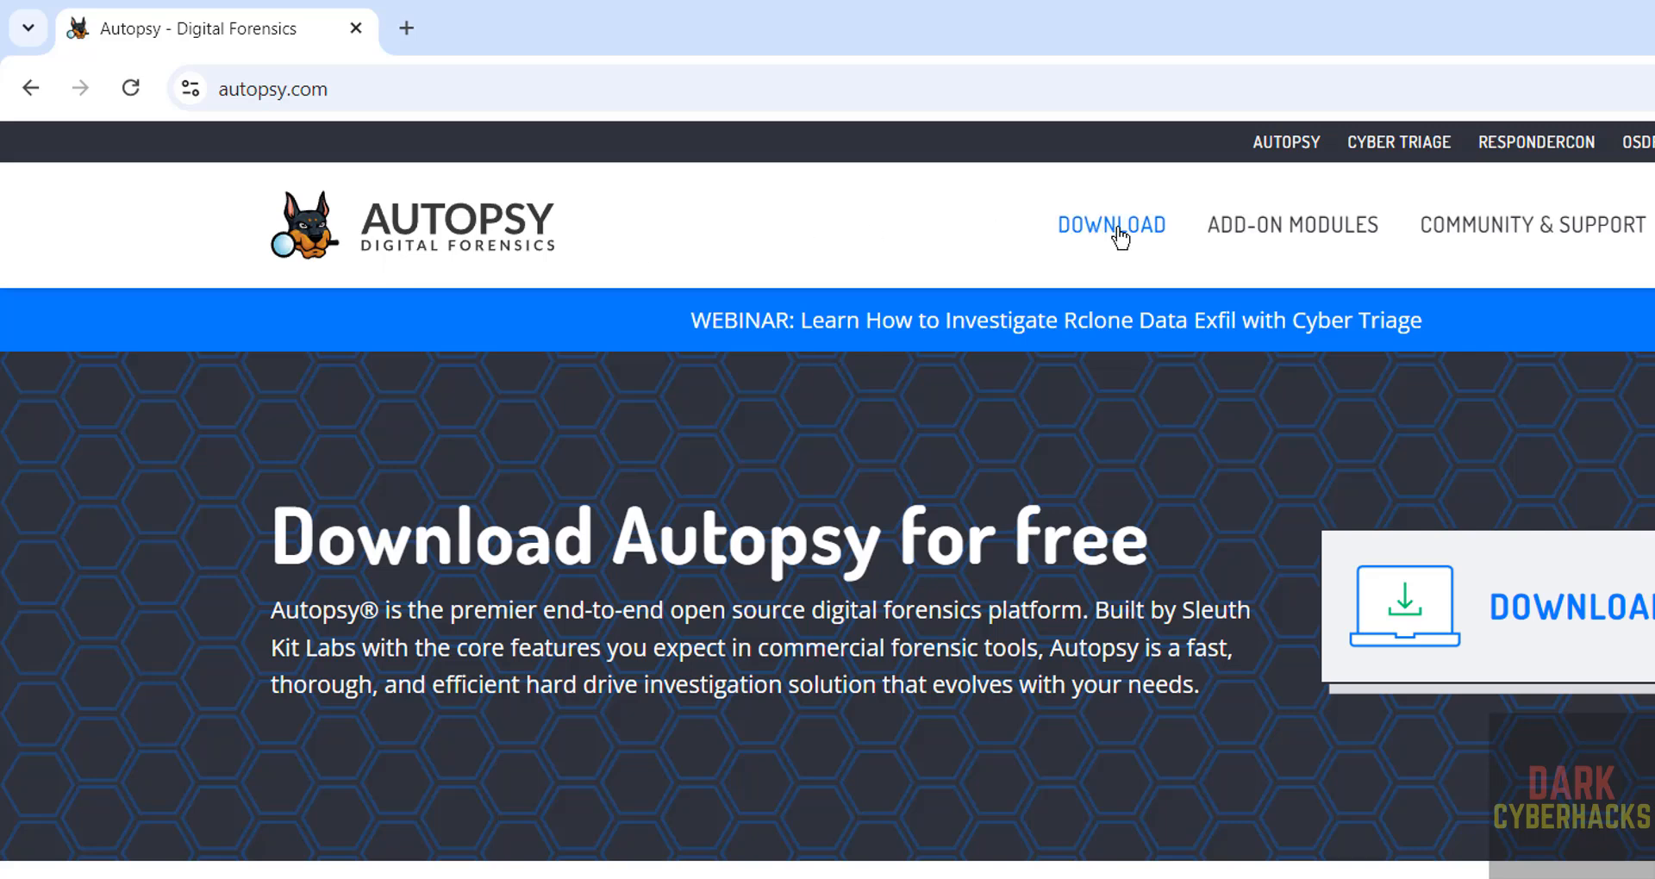
{"action": "left_click", "coordinate": [1110, 224]}
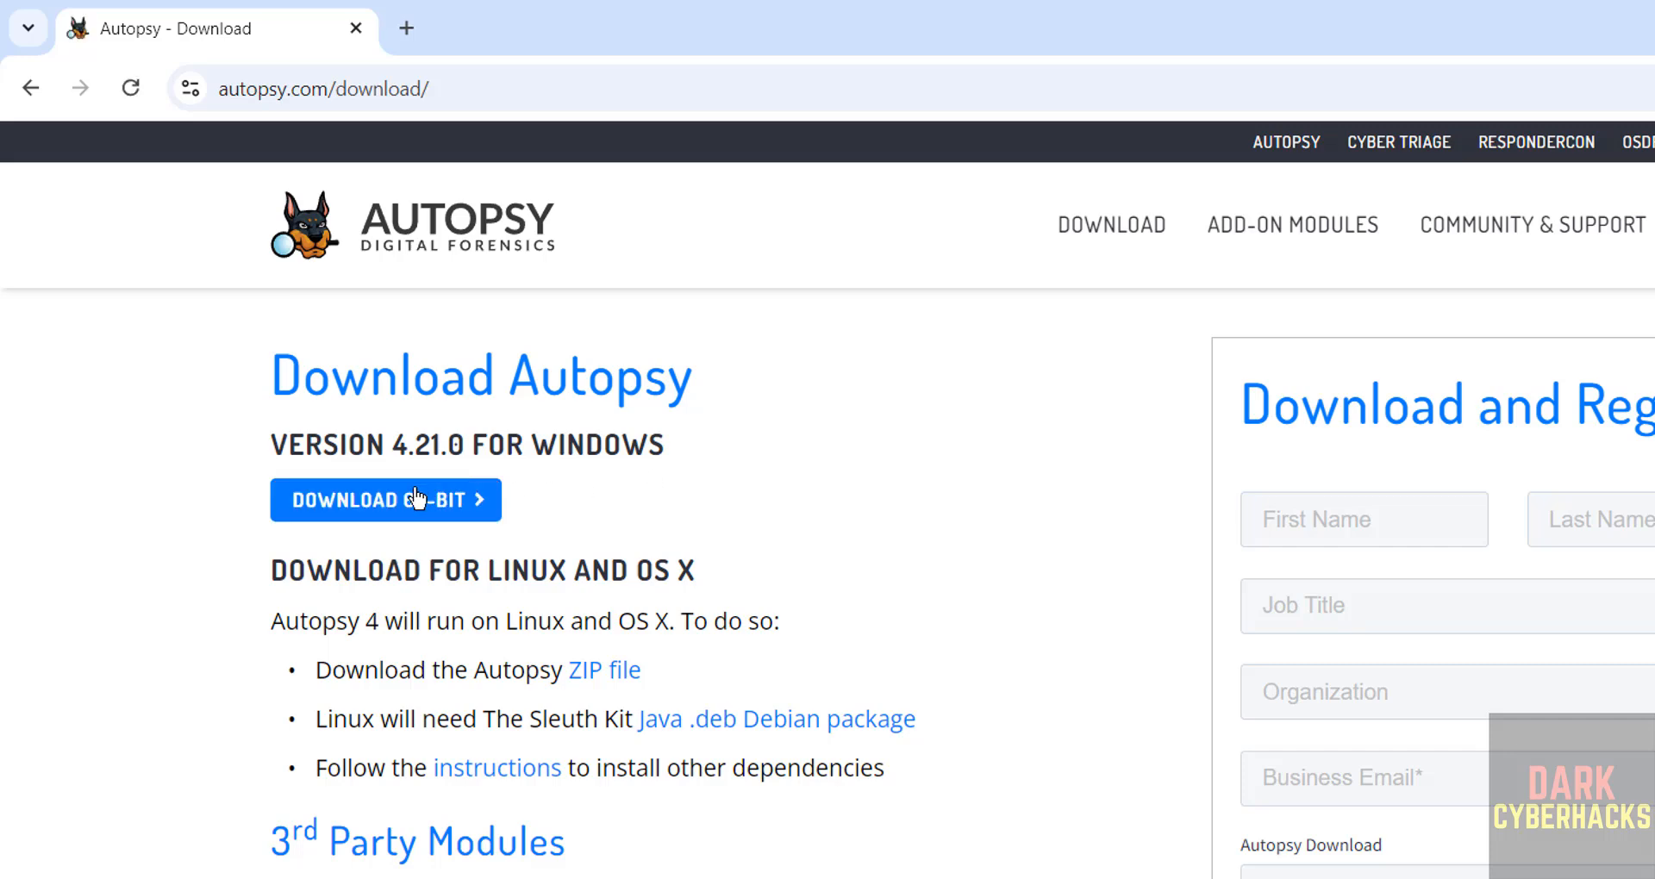
Download the autopsy-4.21.0-64bit.msi Windows installer.
{"action": "left_click", "coordinate": [384, 500]}
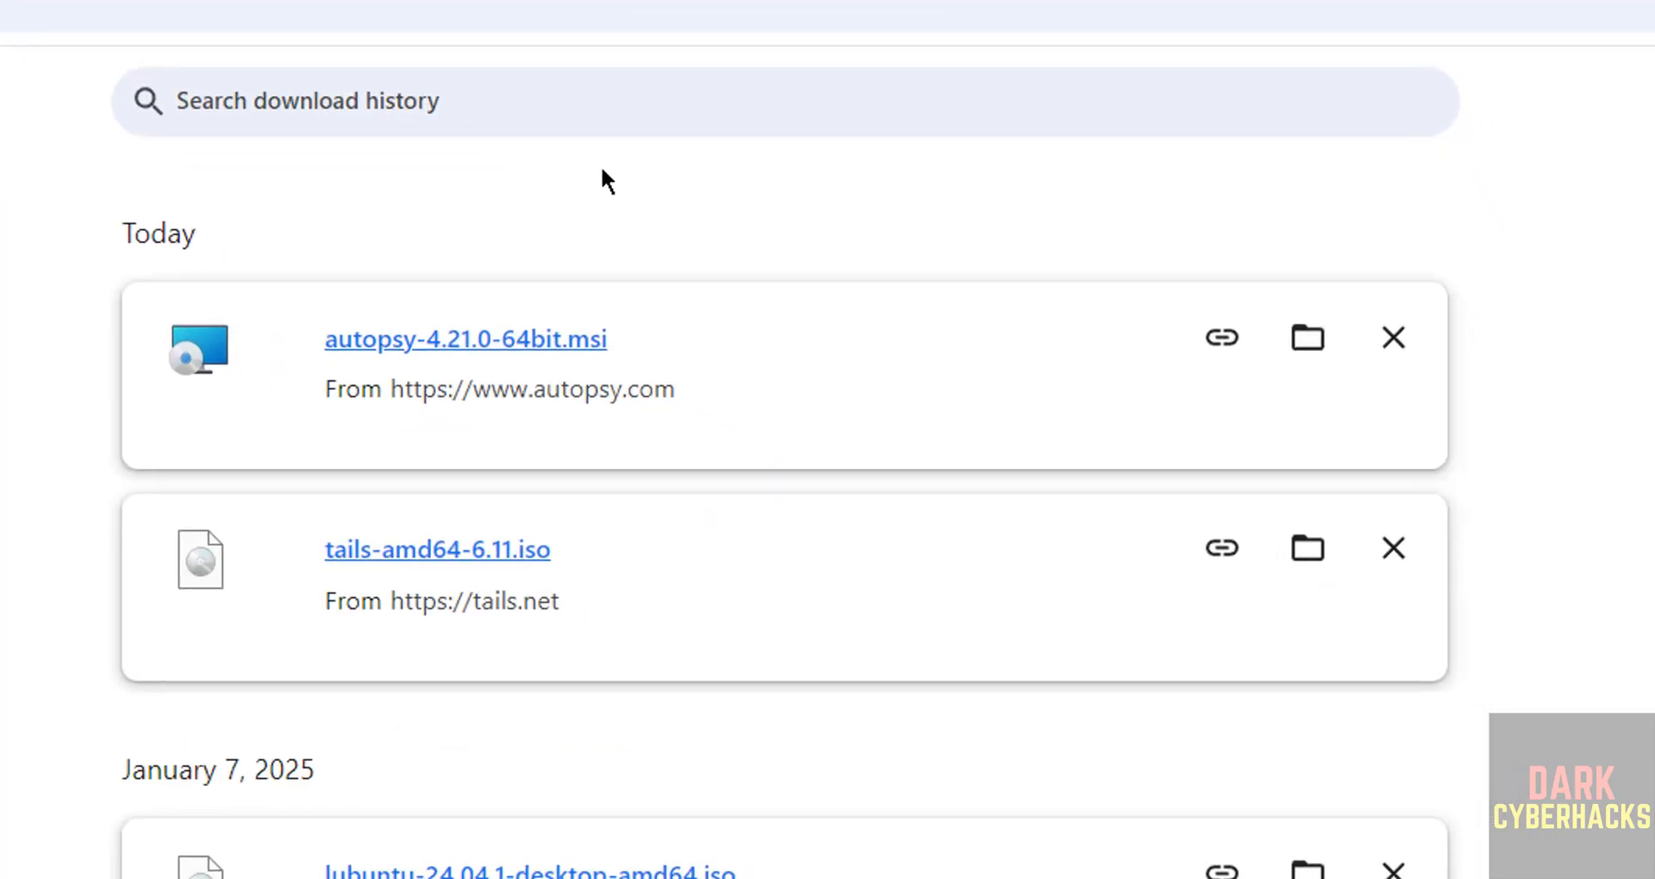
{"action": "mouse_move", "coordinate": [380, 357]}
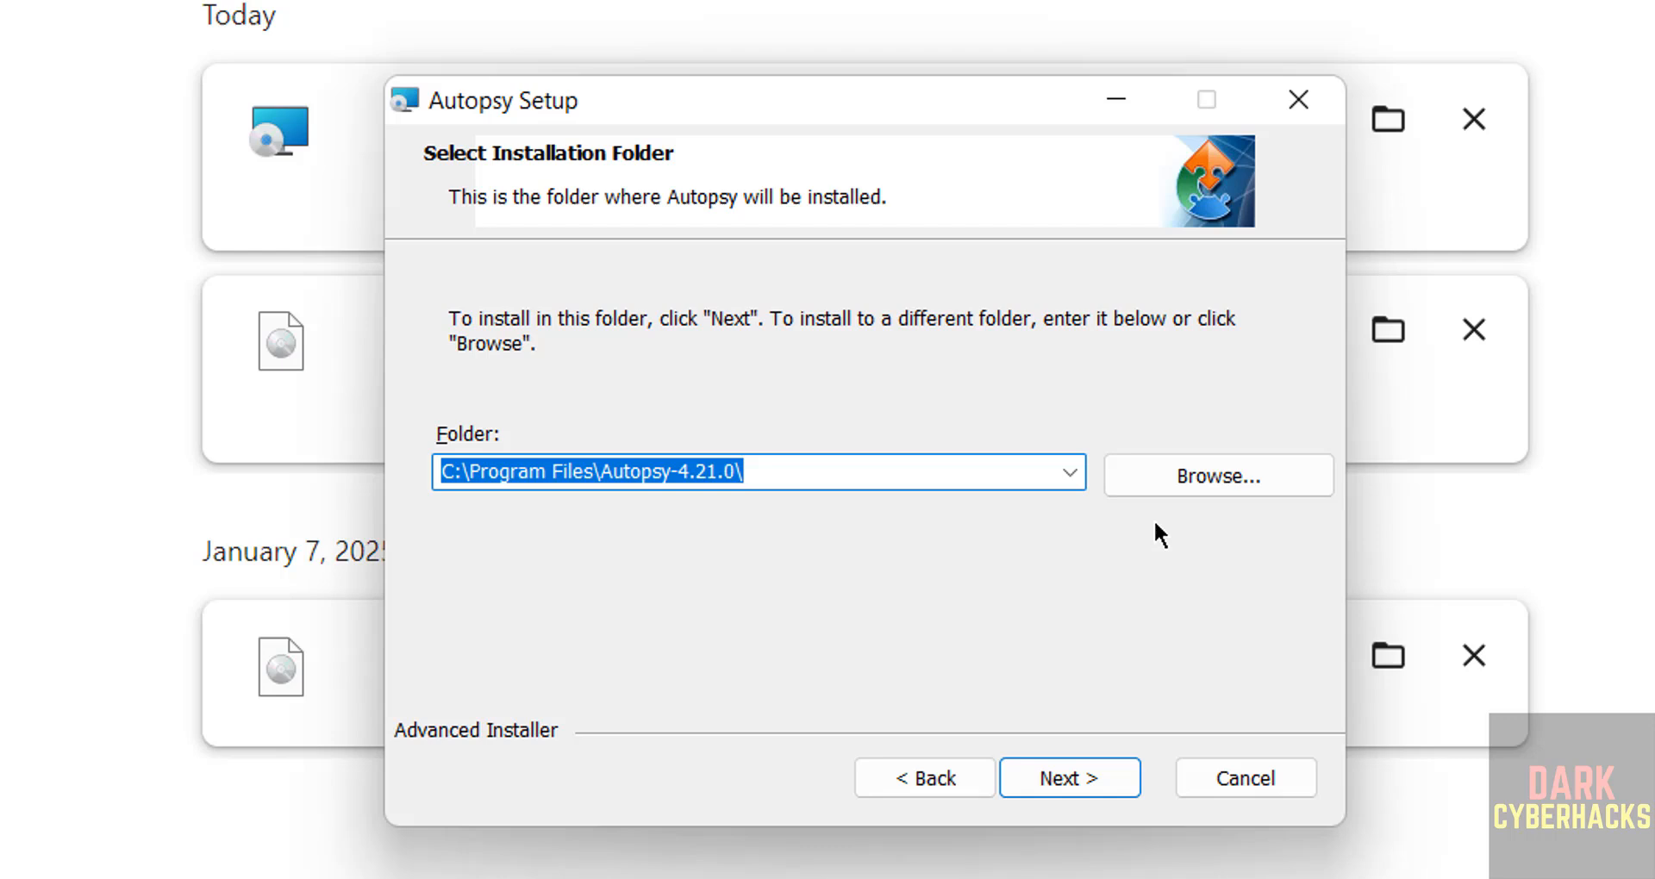
{"action": "mouse_move", "coordinate": [1239, 482]}
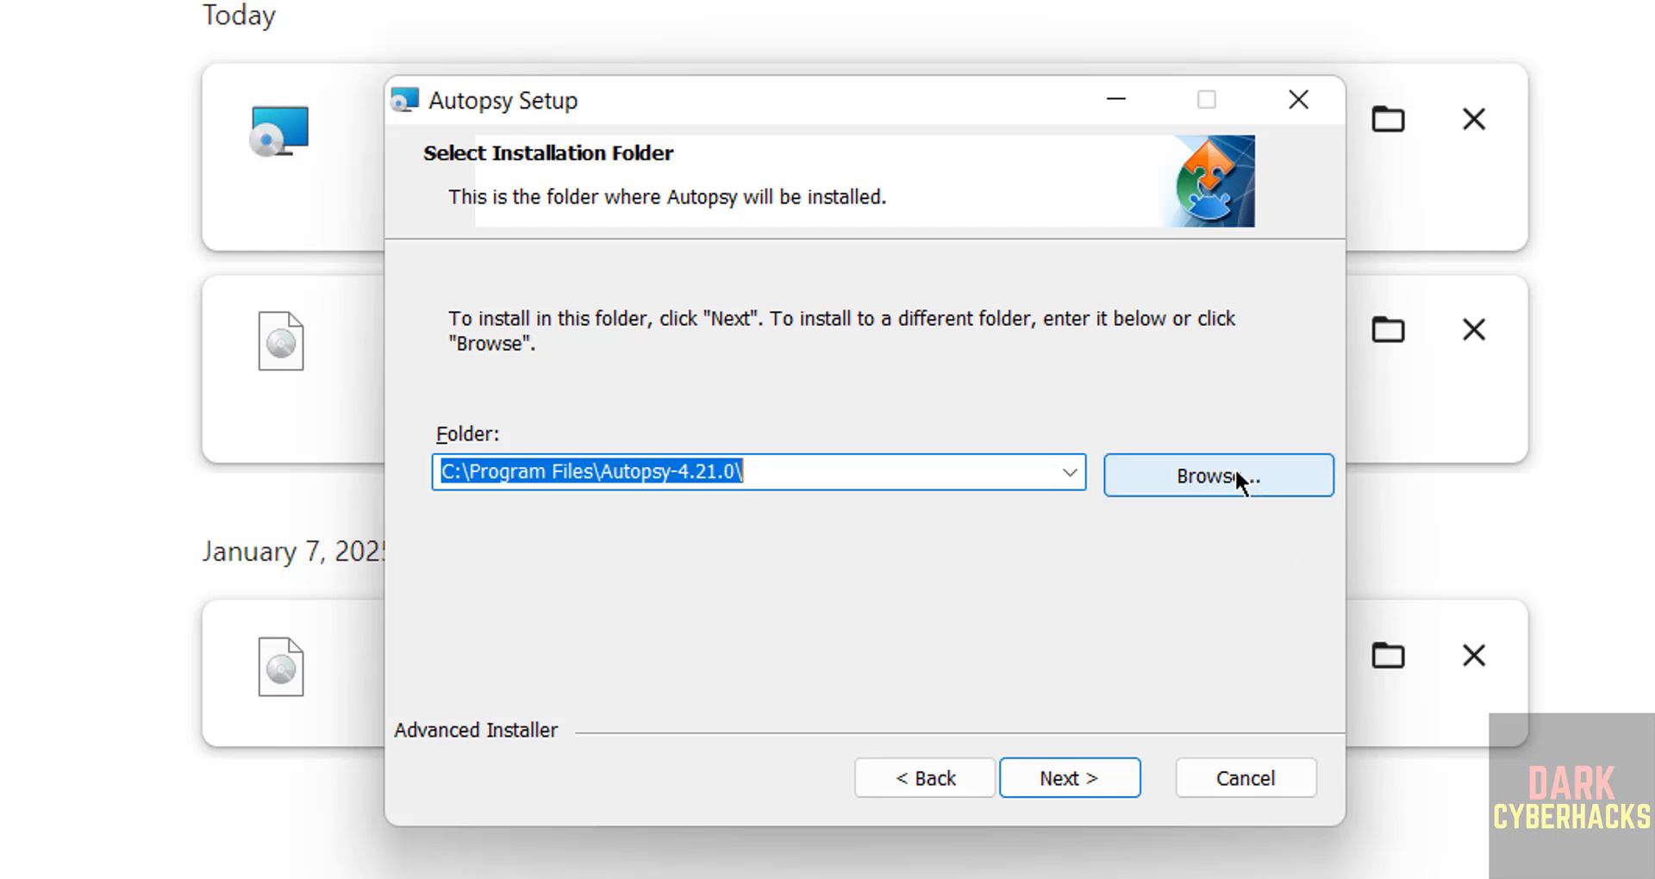
{"action": "mouse_move", "coordinate": [1069, 777]}
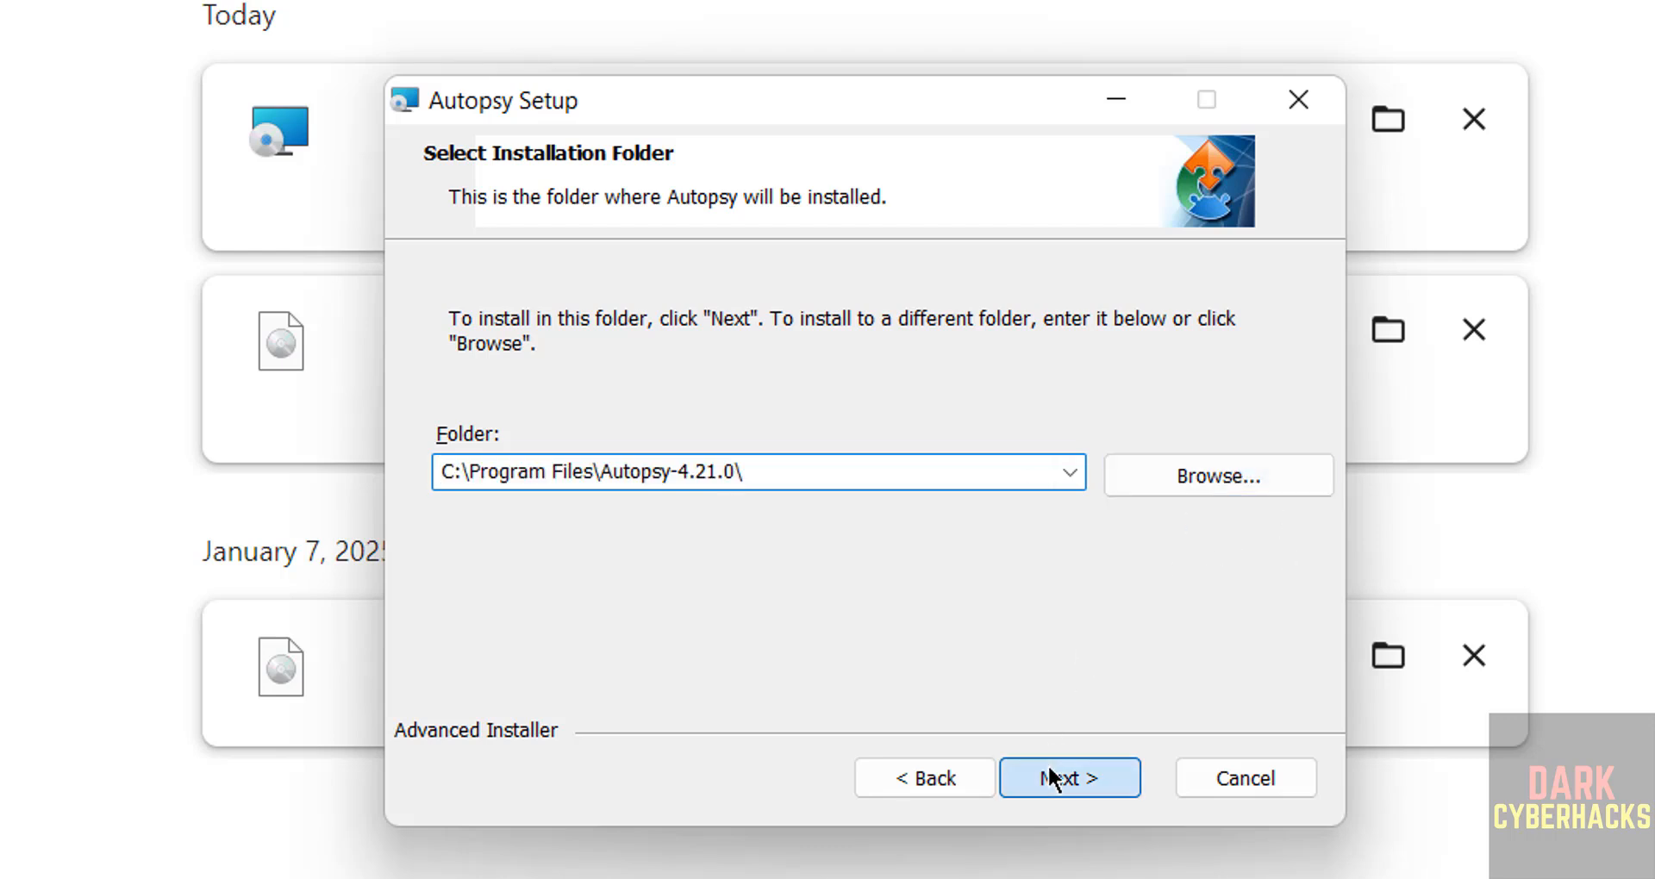
Install Autopsy 4.21.0 to the default C:\Program Files\Autopsy-4.21.0\ folder and finish setup.
{"action": "left_click", "coordinate": [1068, 778]}
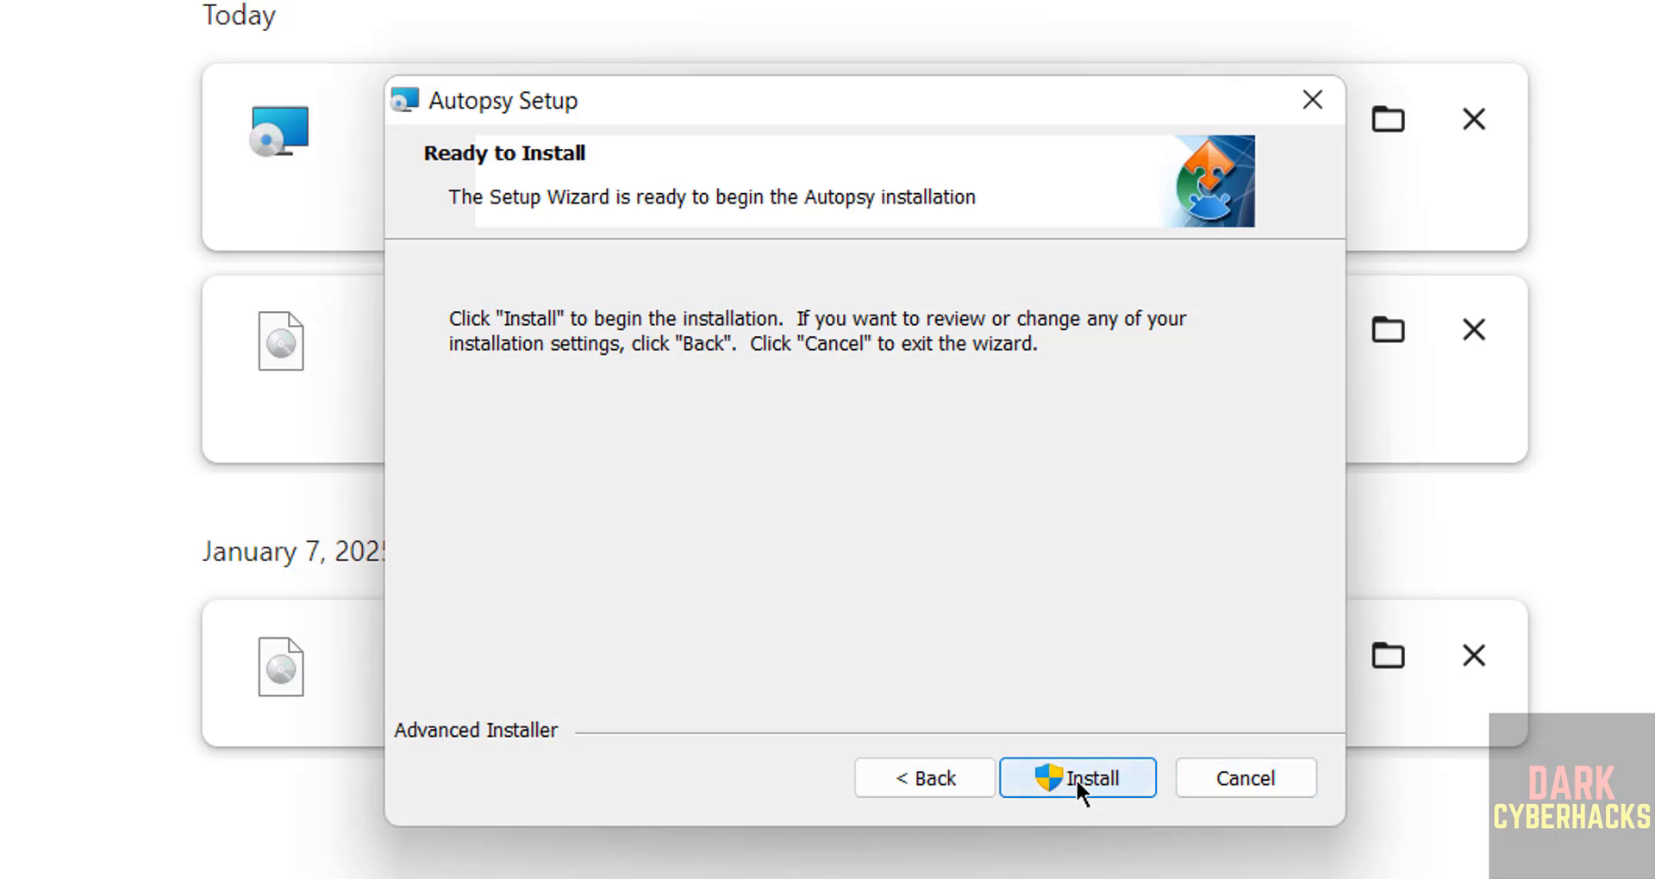
{"action": "left_click", "coordinate": [1078, 777]}
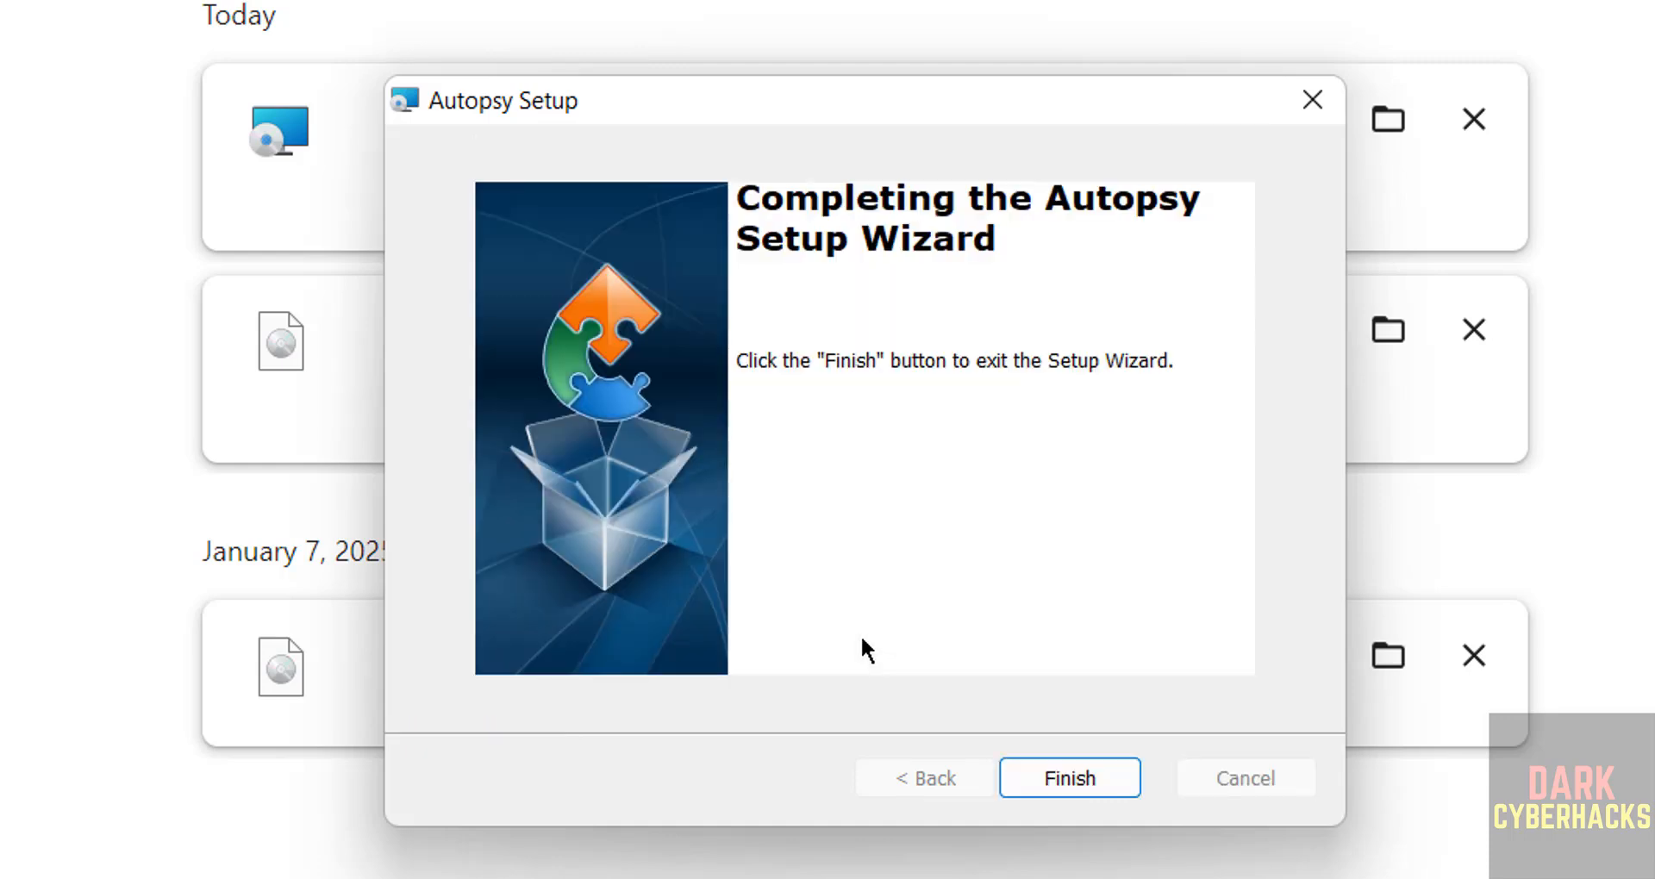
{"action": "left_click", "coordinate": [1069, 778]}
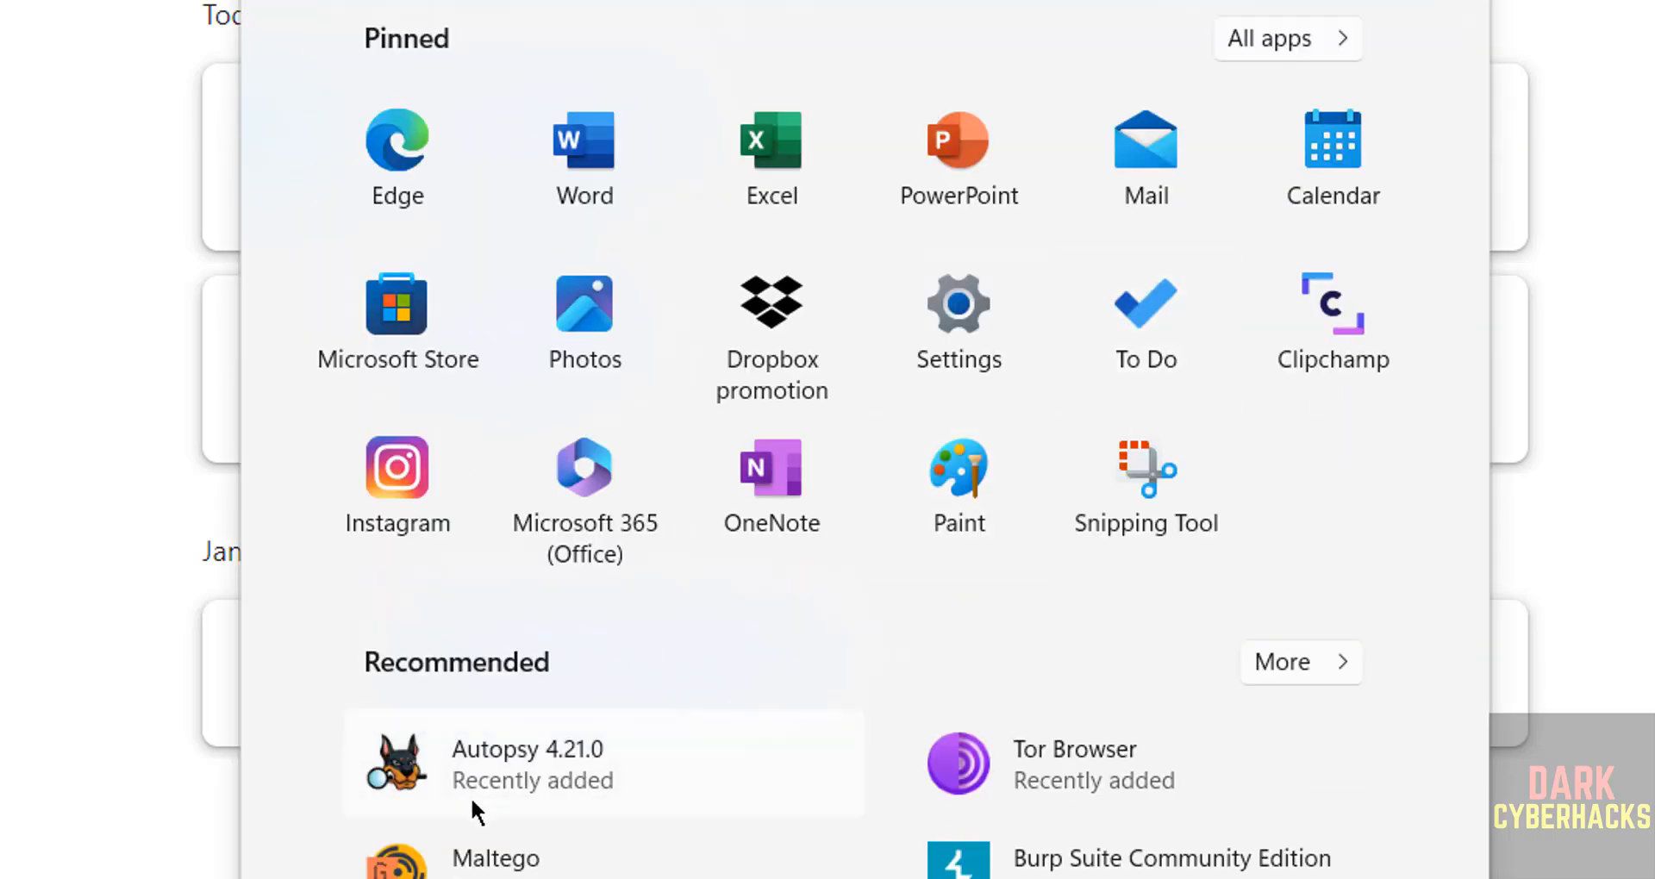
{"action": "mouse_move", "coordinate": [567, 779]}
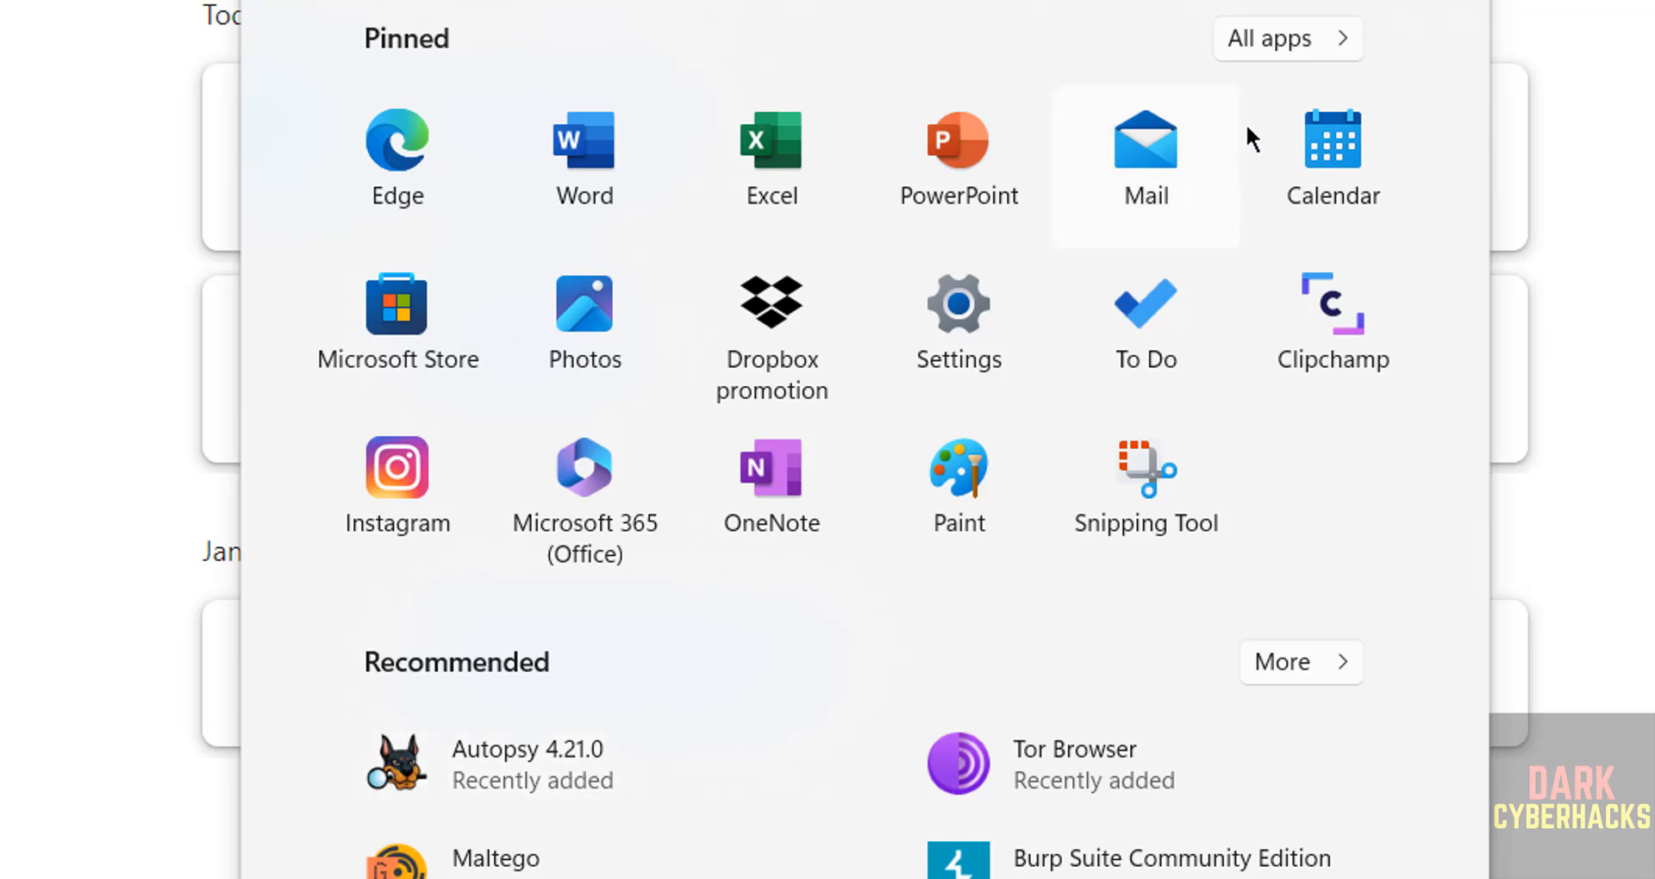
Show the Start menu's full app list with Autopsy 4.21.0 marked new.
{"action": "left_click", "coordinate": [1286, 40]}
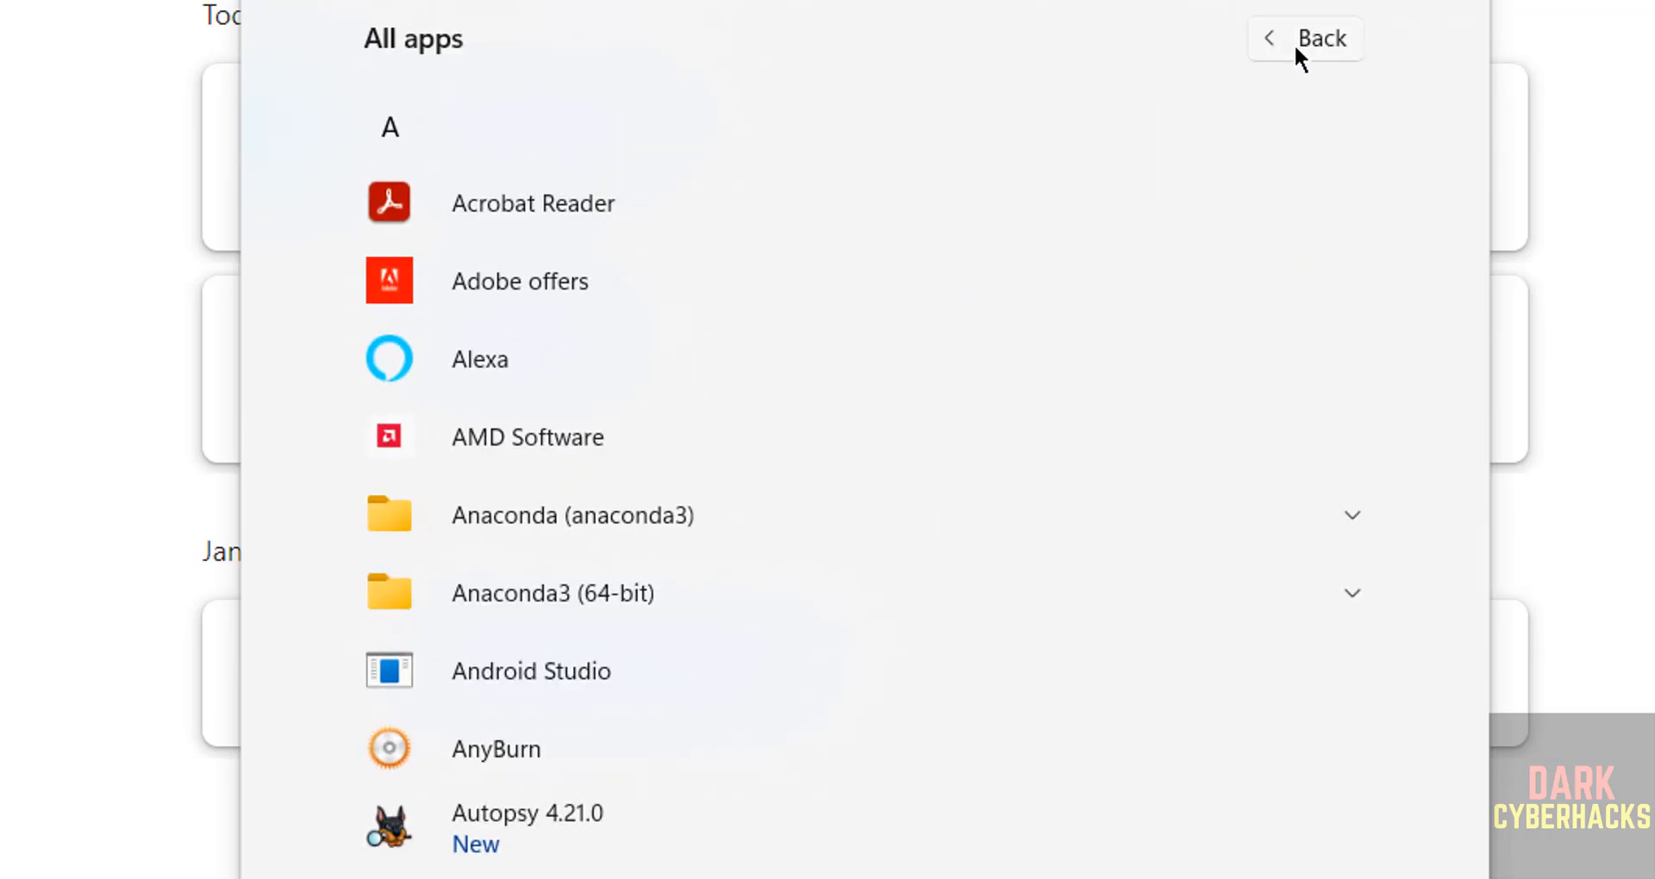
{"action": "mouse_move", "coordinate": [602, 826]}
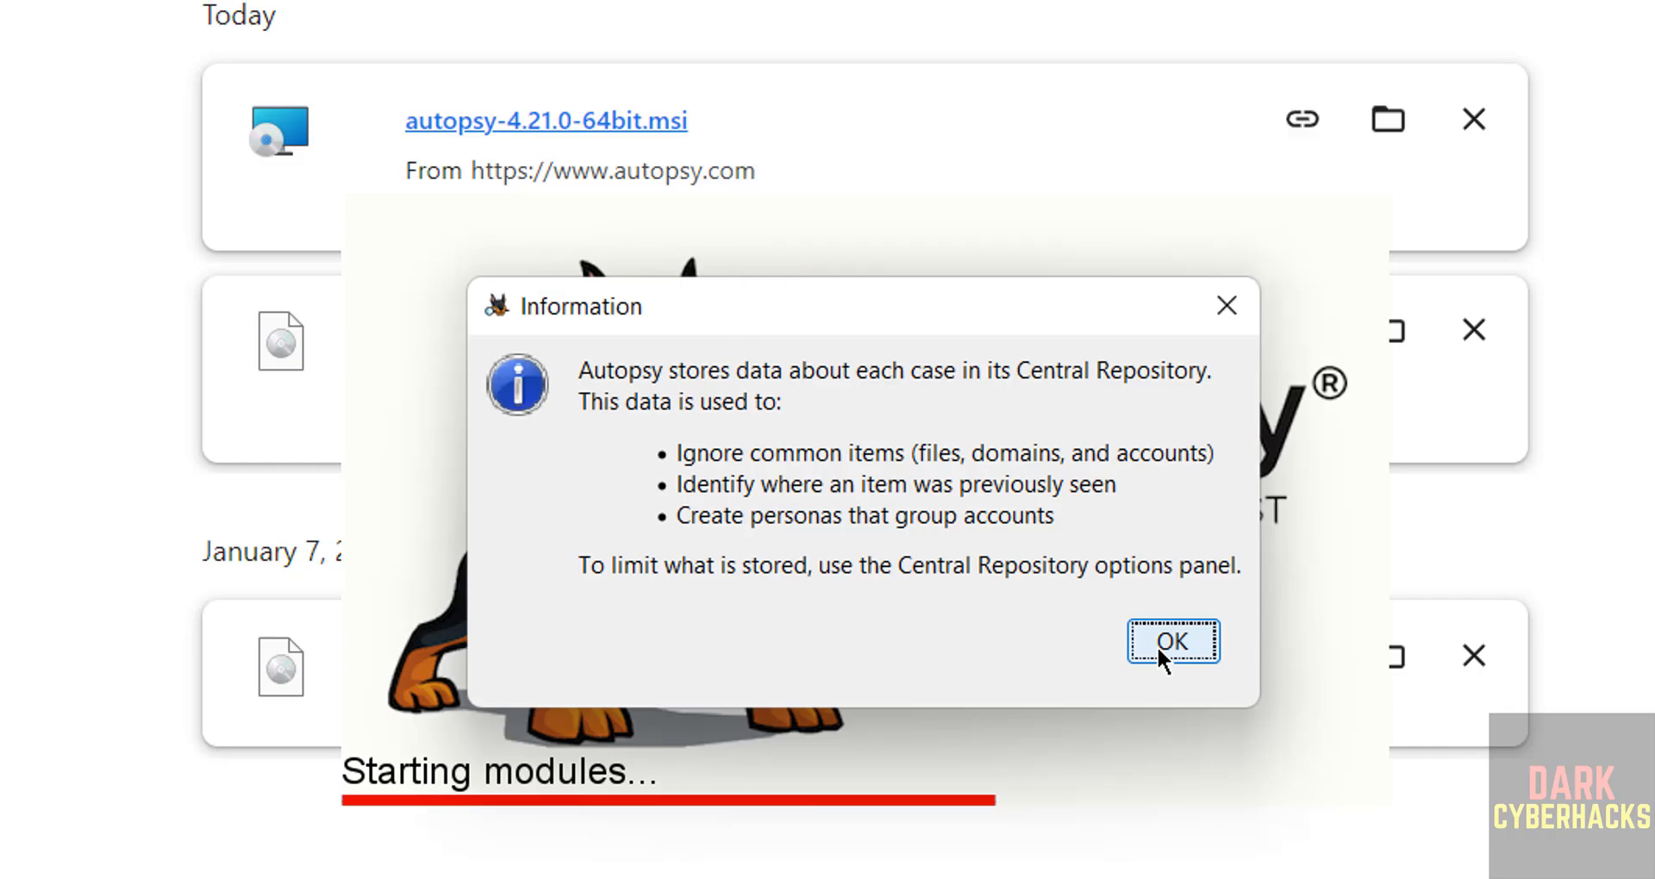
Dismiss the Central Repository notice and allow autopsy64.exe and Java through the firewall.
{"action": "left_click", "coordinate": [1172, 641]}
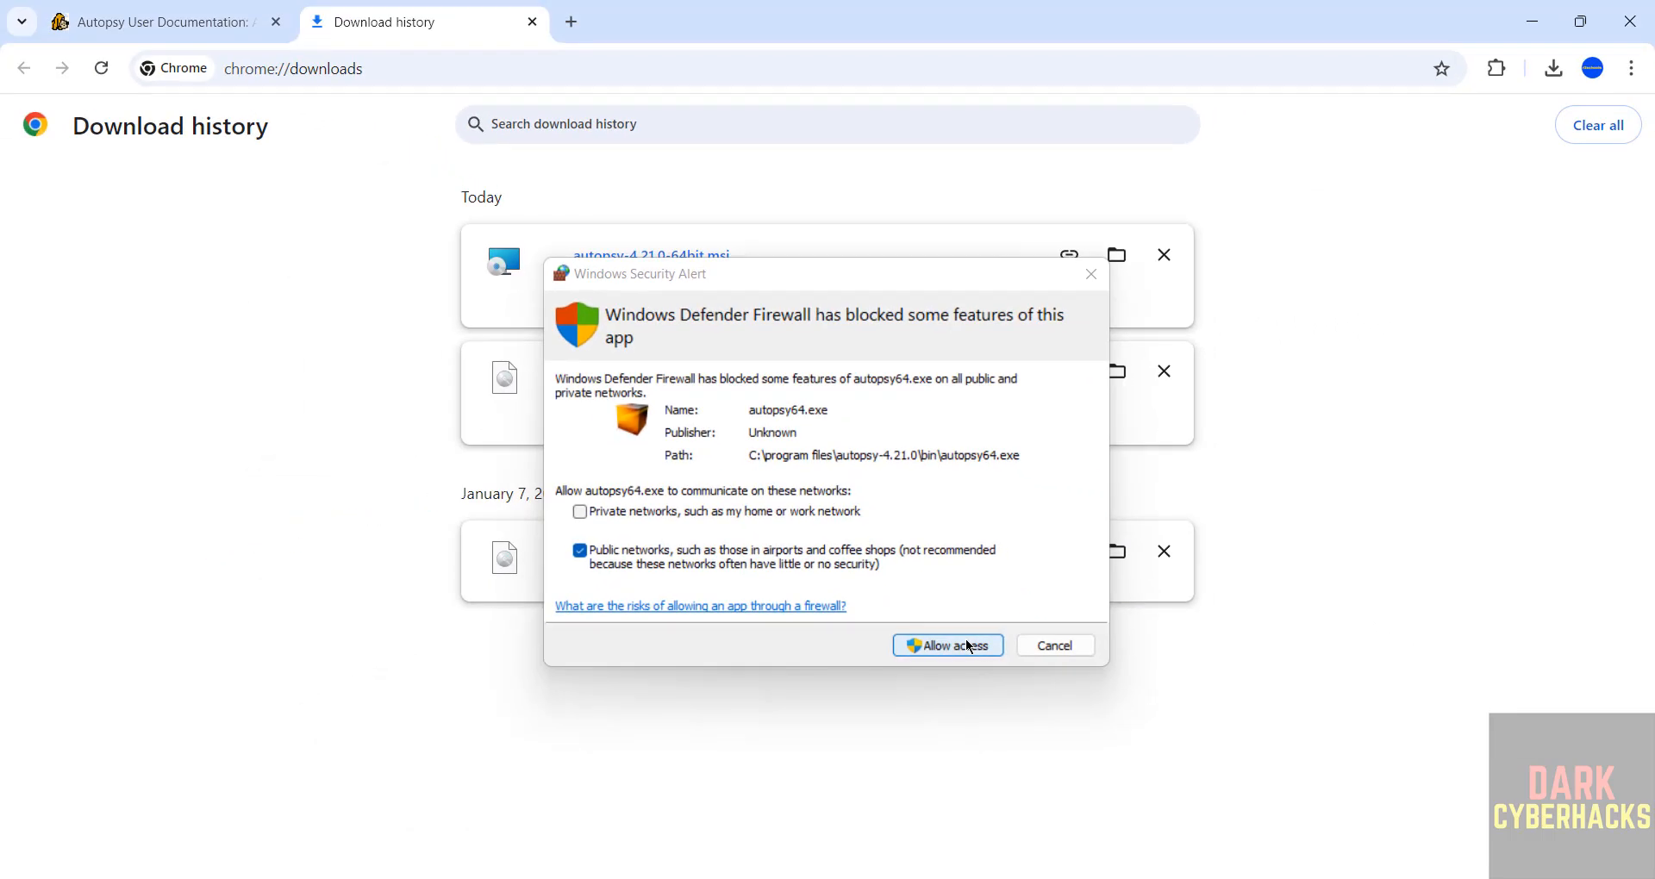
{"action": "left_click", "coordinate": [946, 644]}
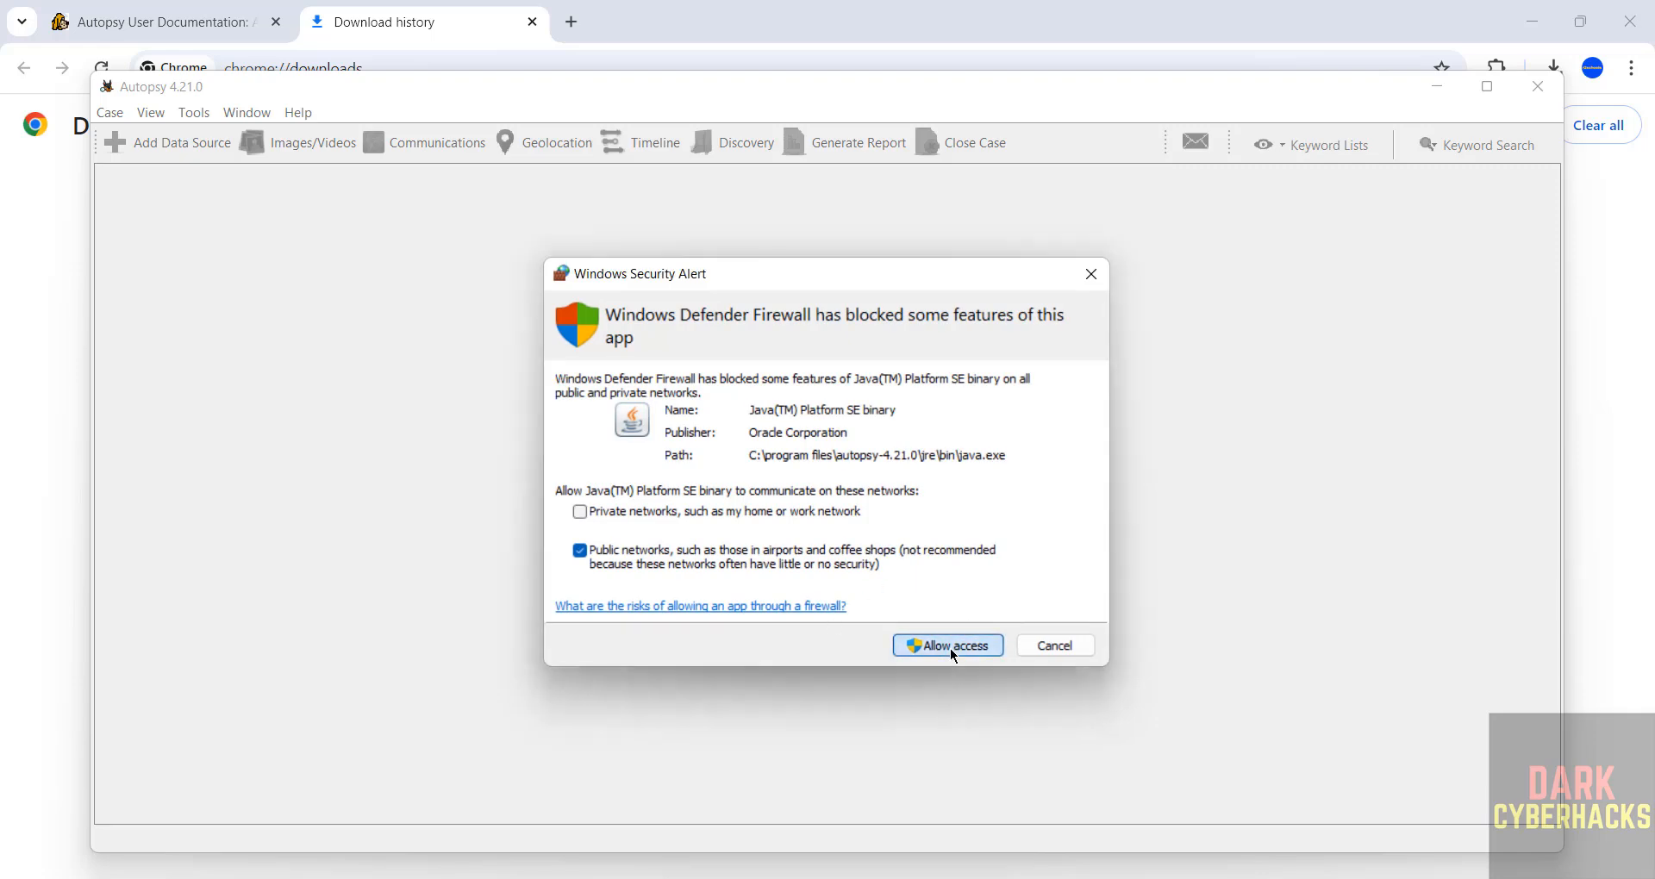
{"action": "left_click", "coordinate": [947, 645]}
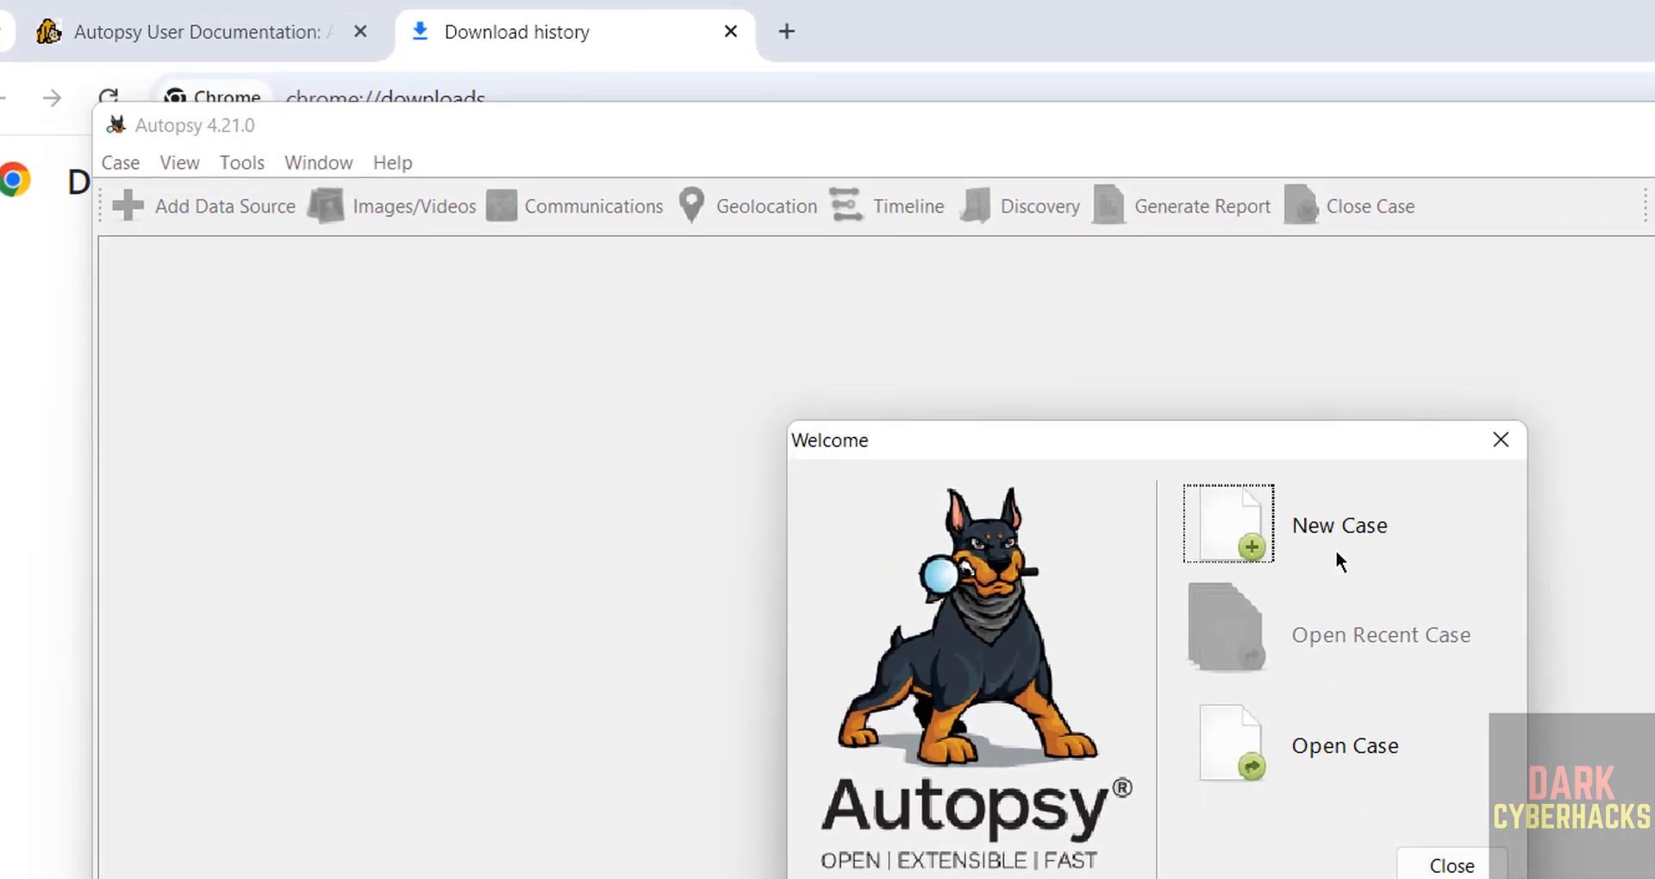
{"action": "mouse_move", "coordinate": [1342, 750]}
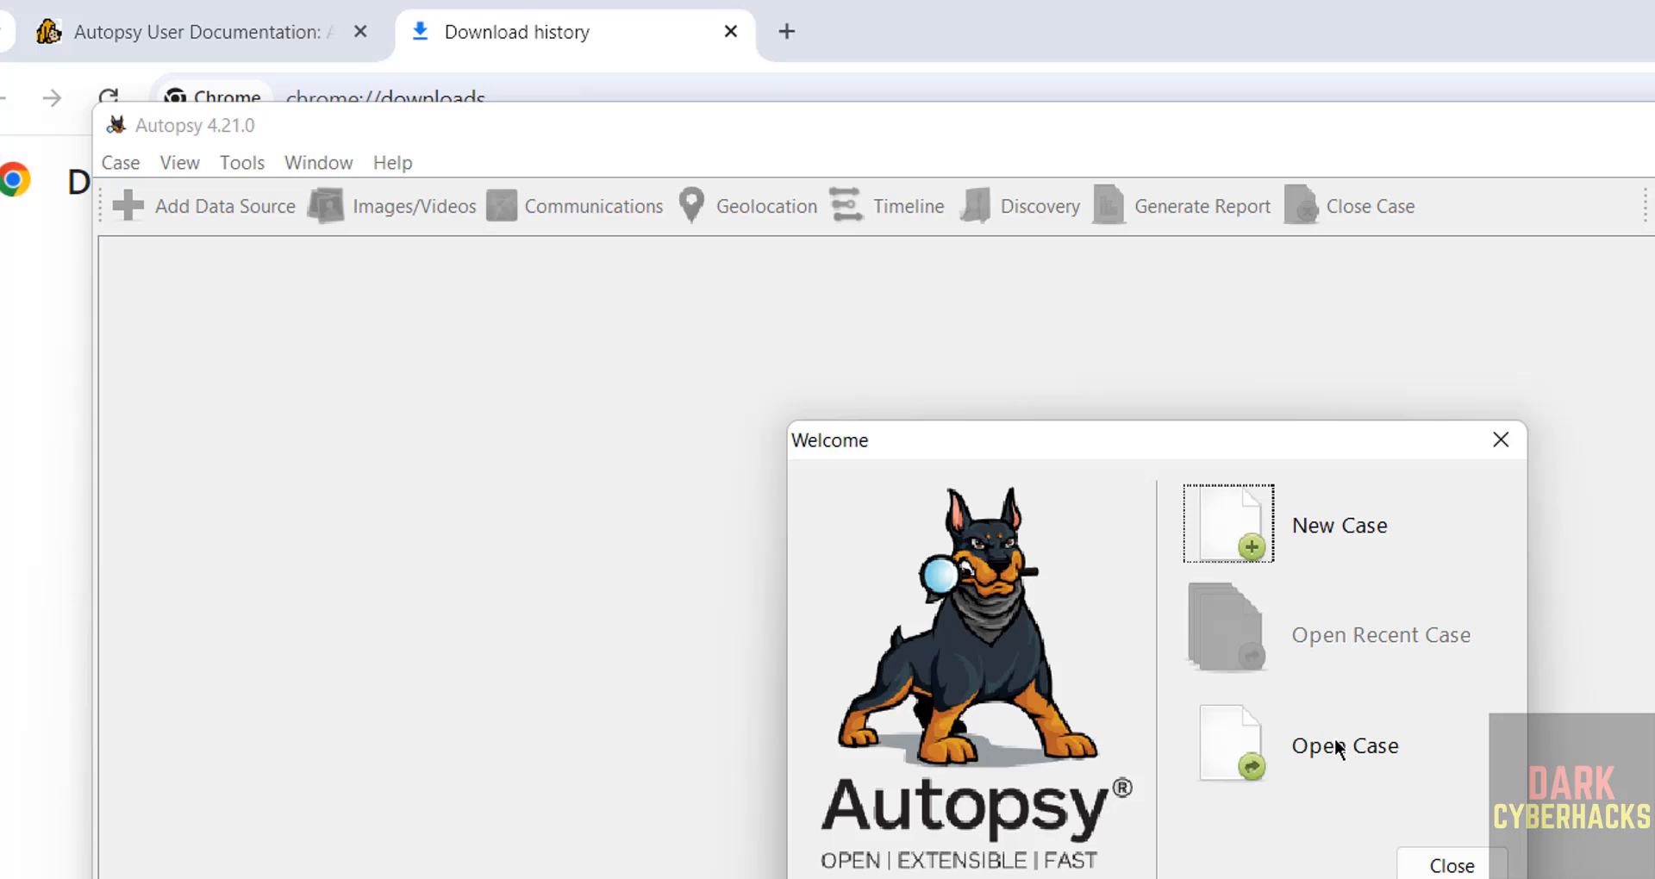
{"action": "mouse_move", "coordinate": [1355, 638]}
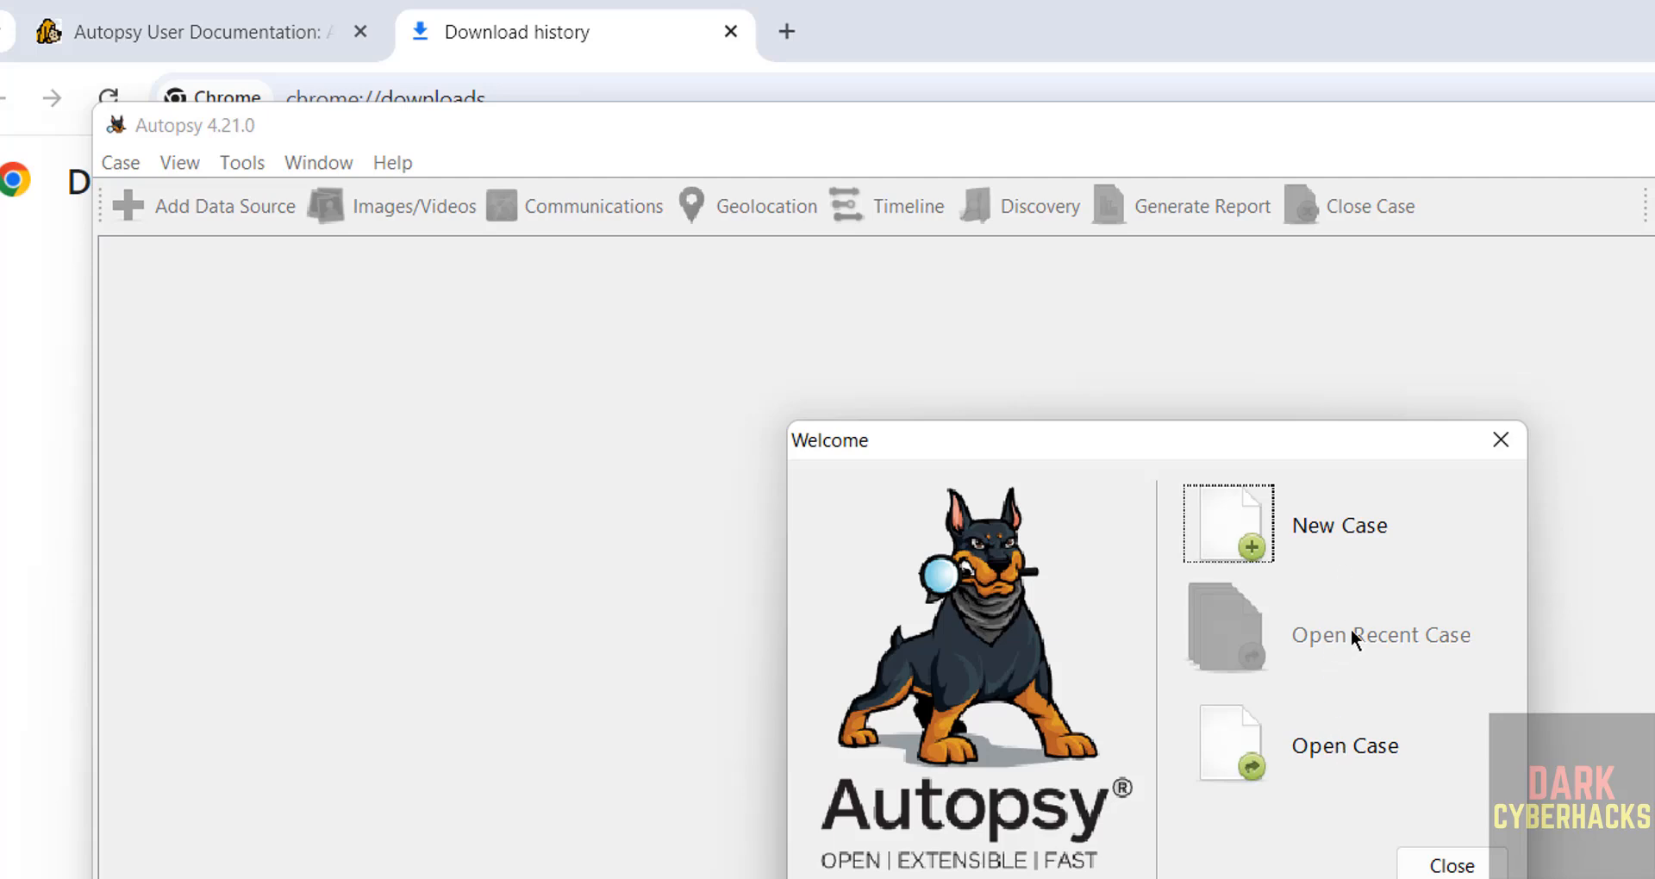
{"action": "mouse_move", "coordinate": [1289, 688]}
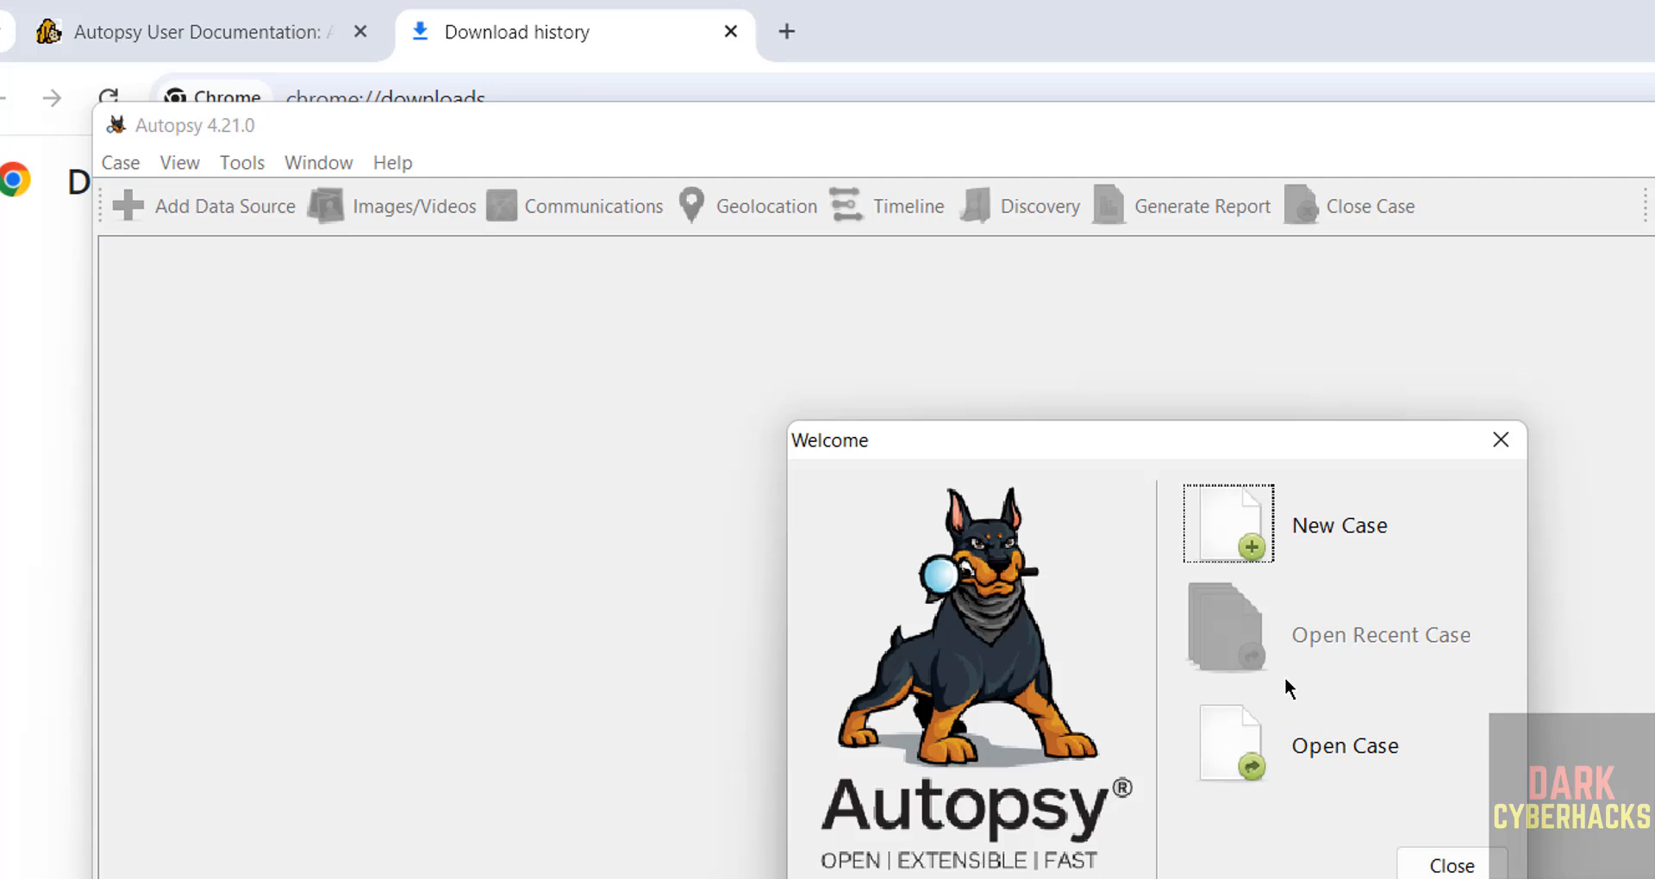
{"action": "mouse_move", "coordinate": [1329, 715]}
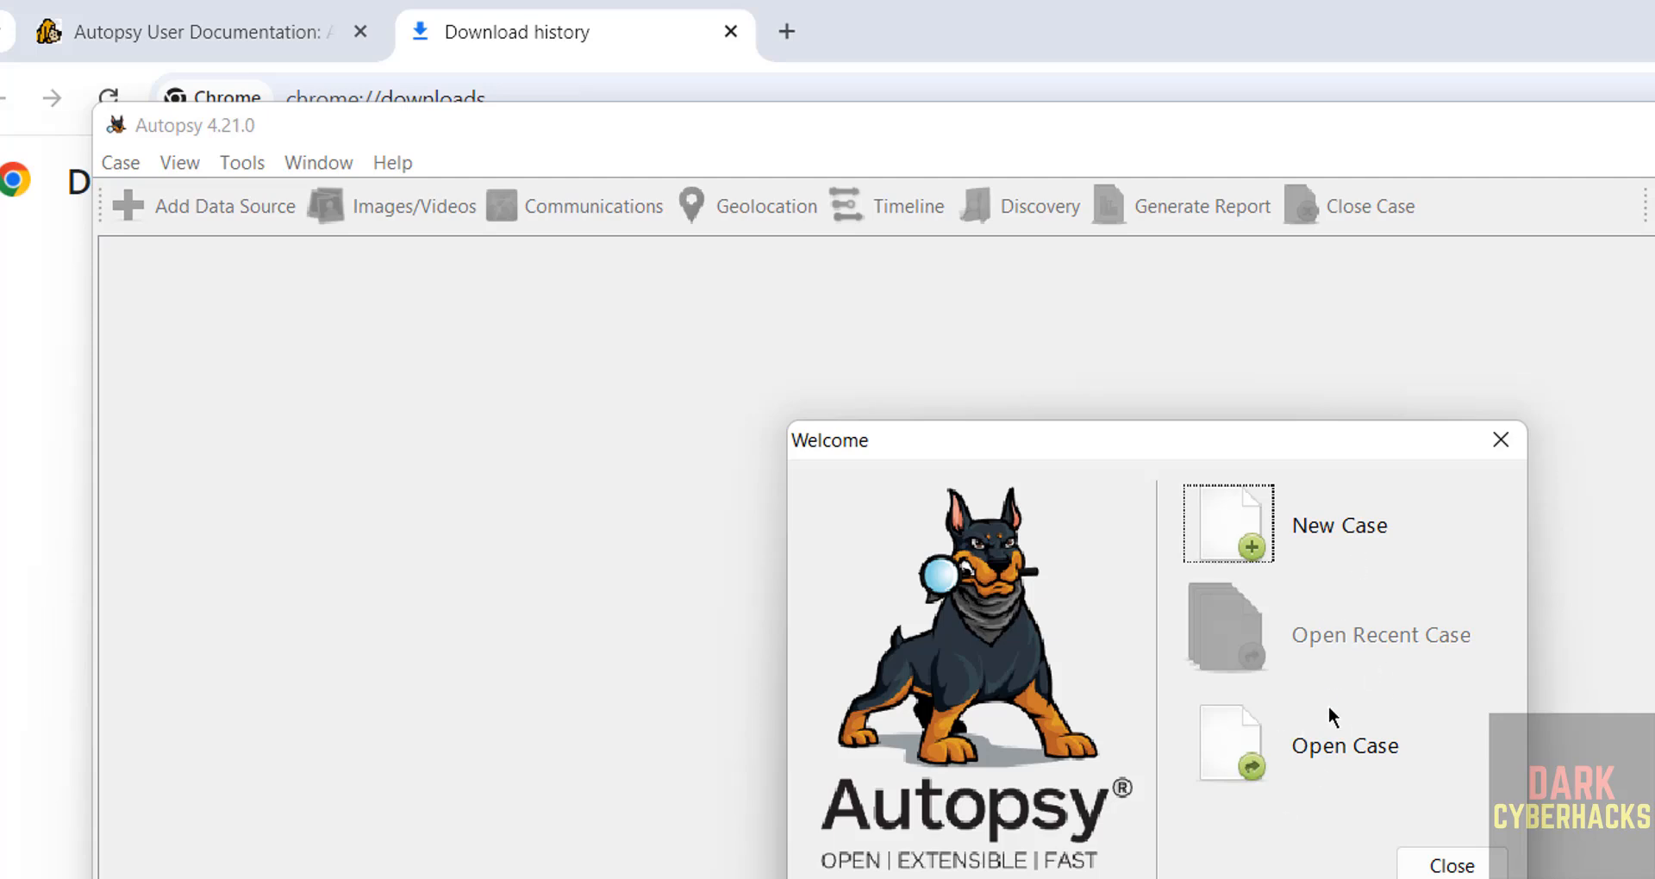
{"action": "mouse_move", "coordinate": [1341, 528]}
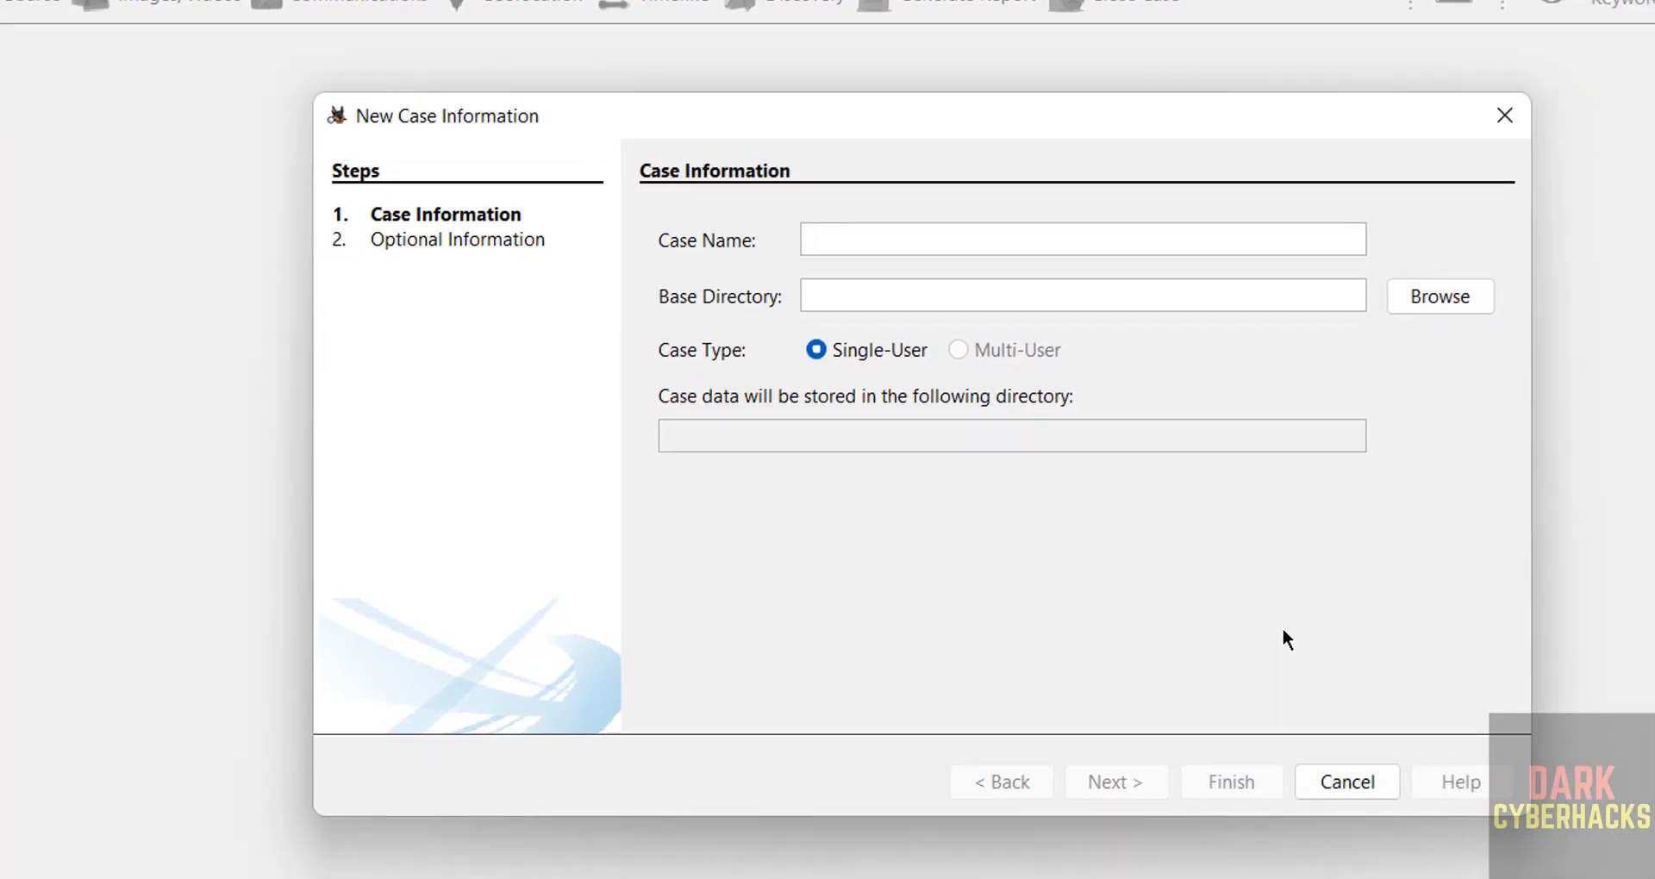
Name the case test1 with base directory C:\ and finish the new-case wizard.
{"action": "type", "text": "test"}
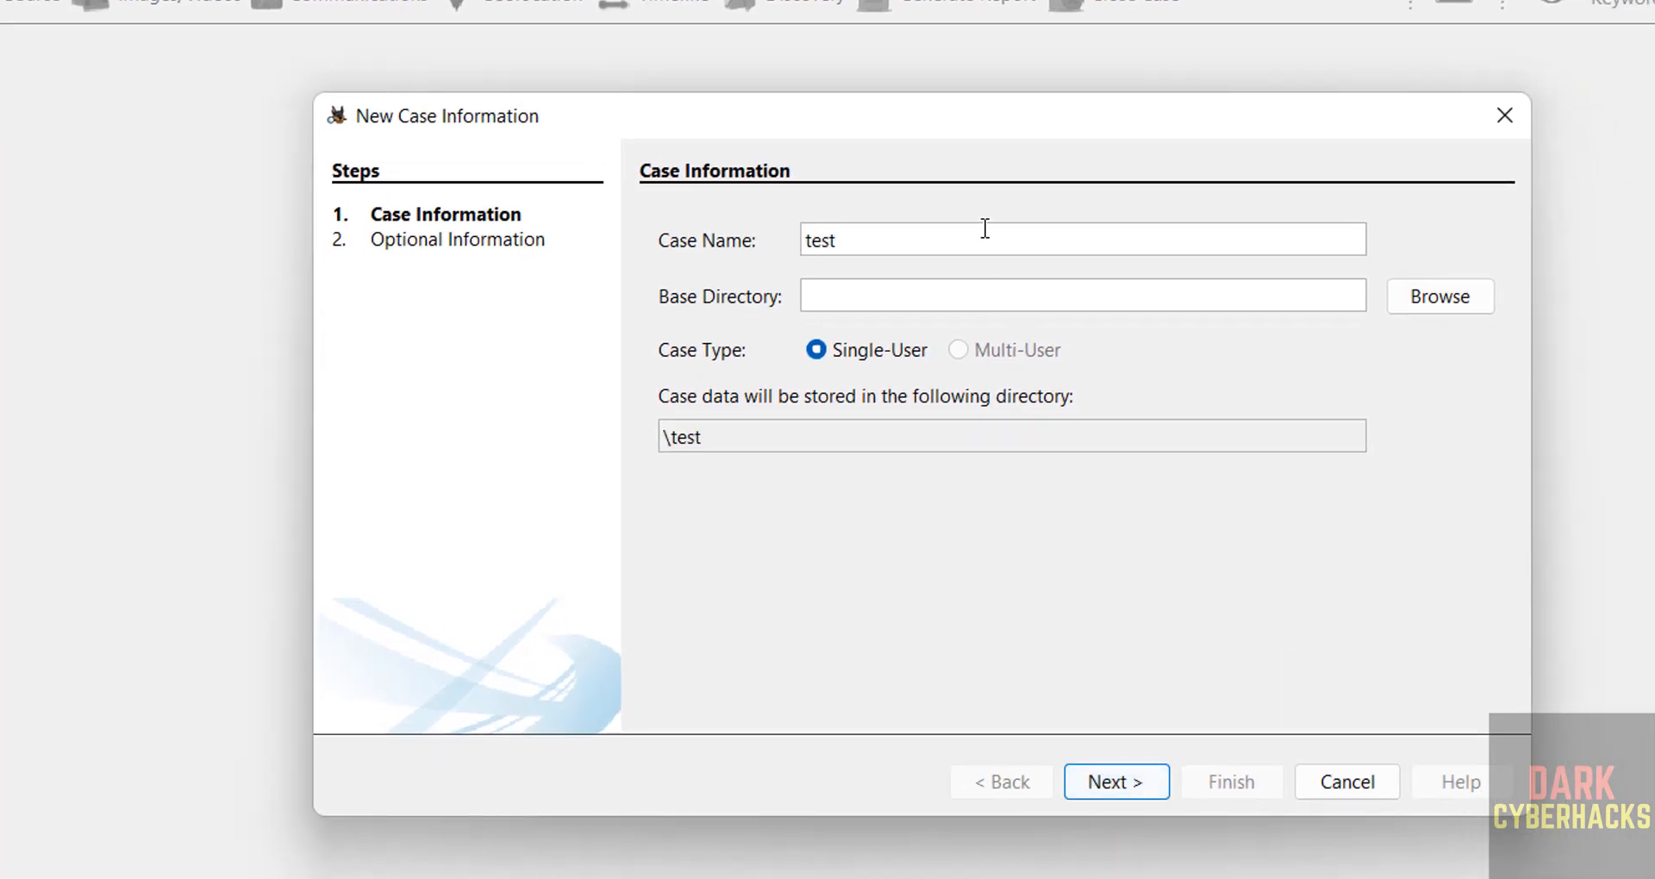
{"action": "left_click", "coordinate": [1115, 783]}
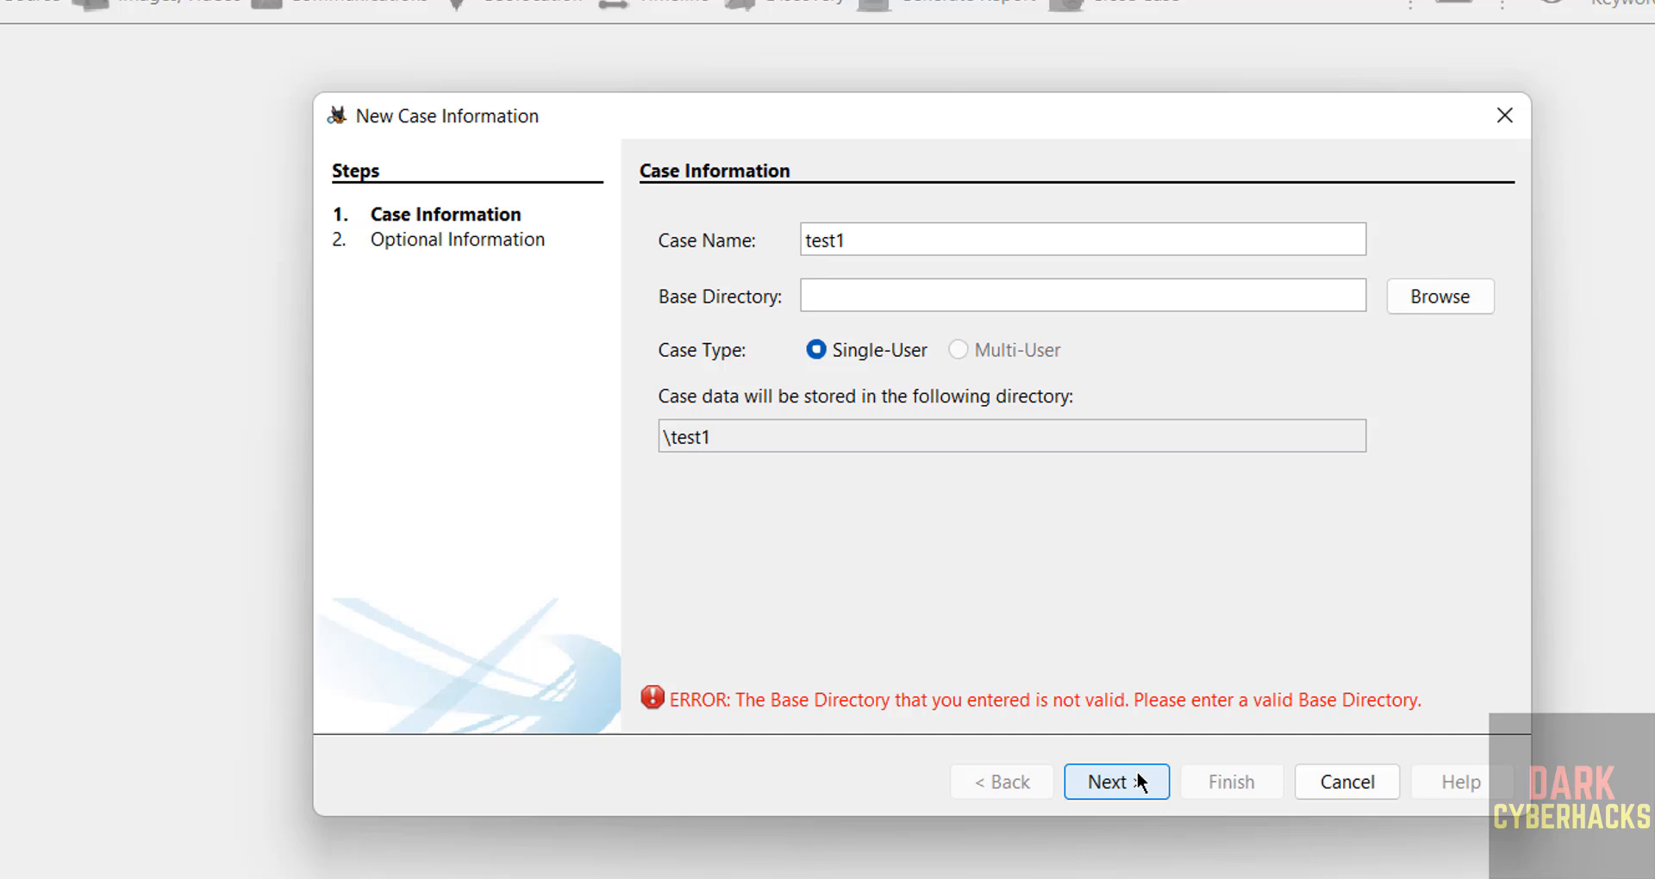
{"action": "mouse_move", "coordinate": [1438, 294]}
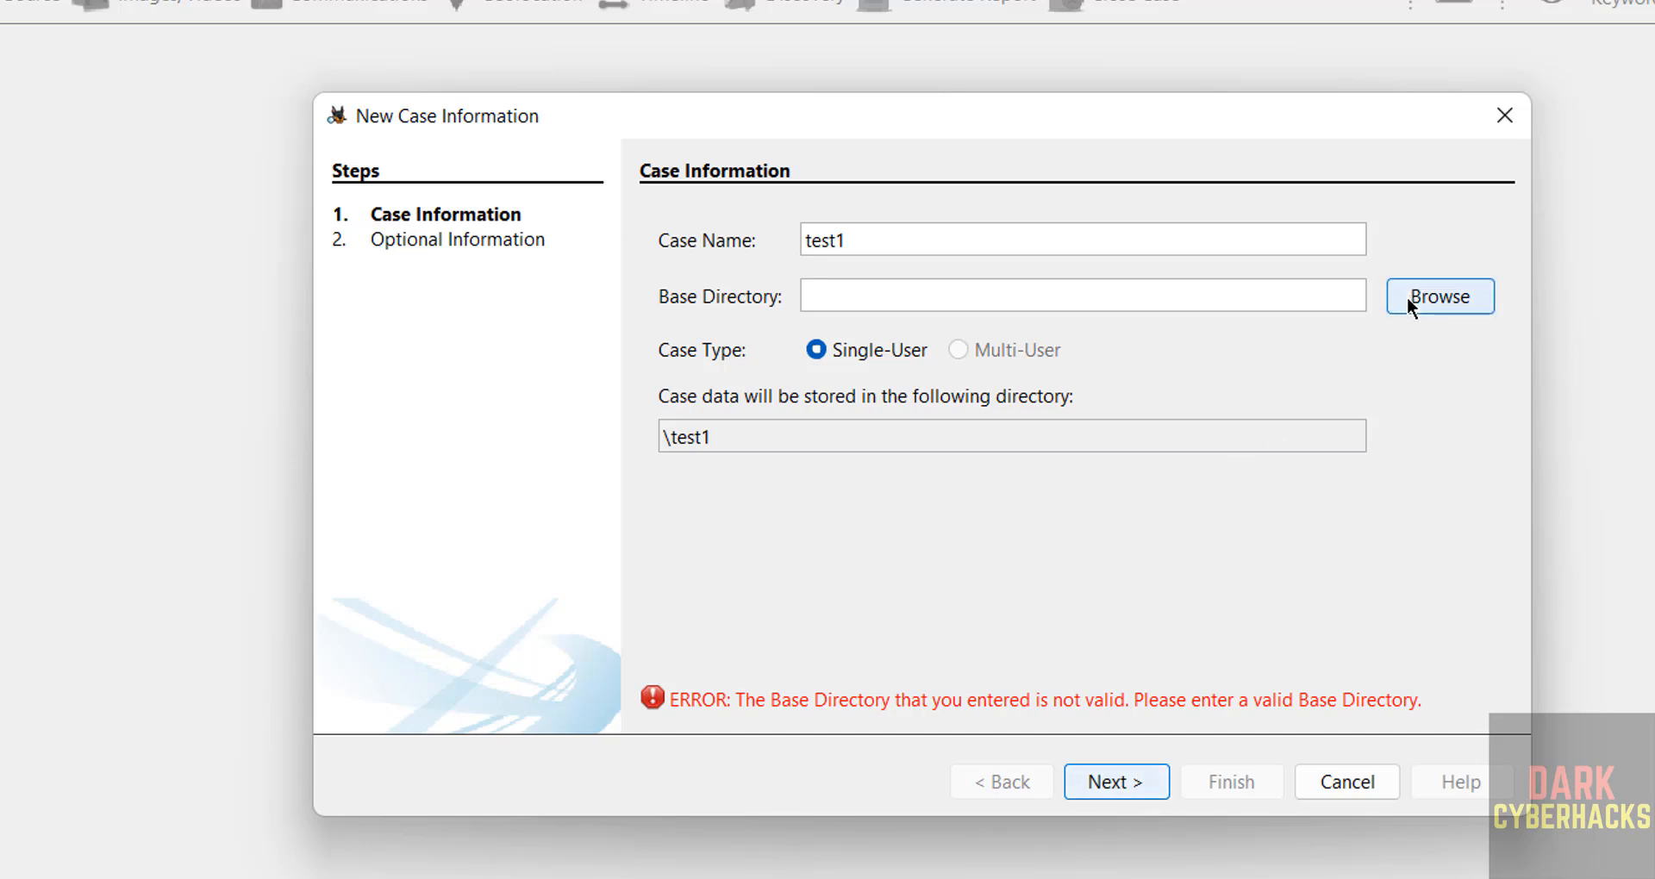
{"action": "left_click", "coordinate": [1438, 295]}
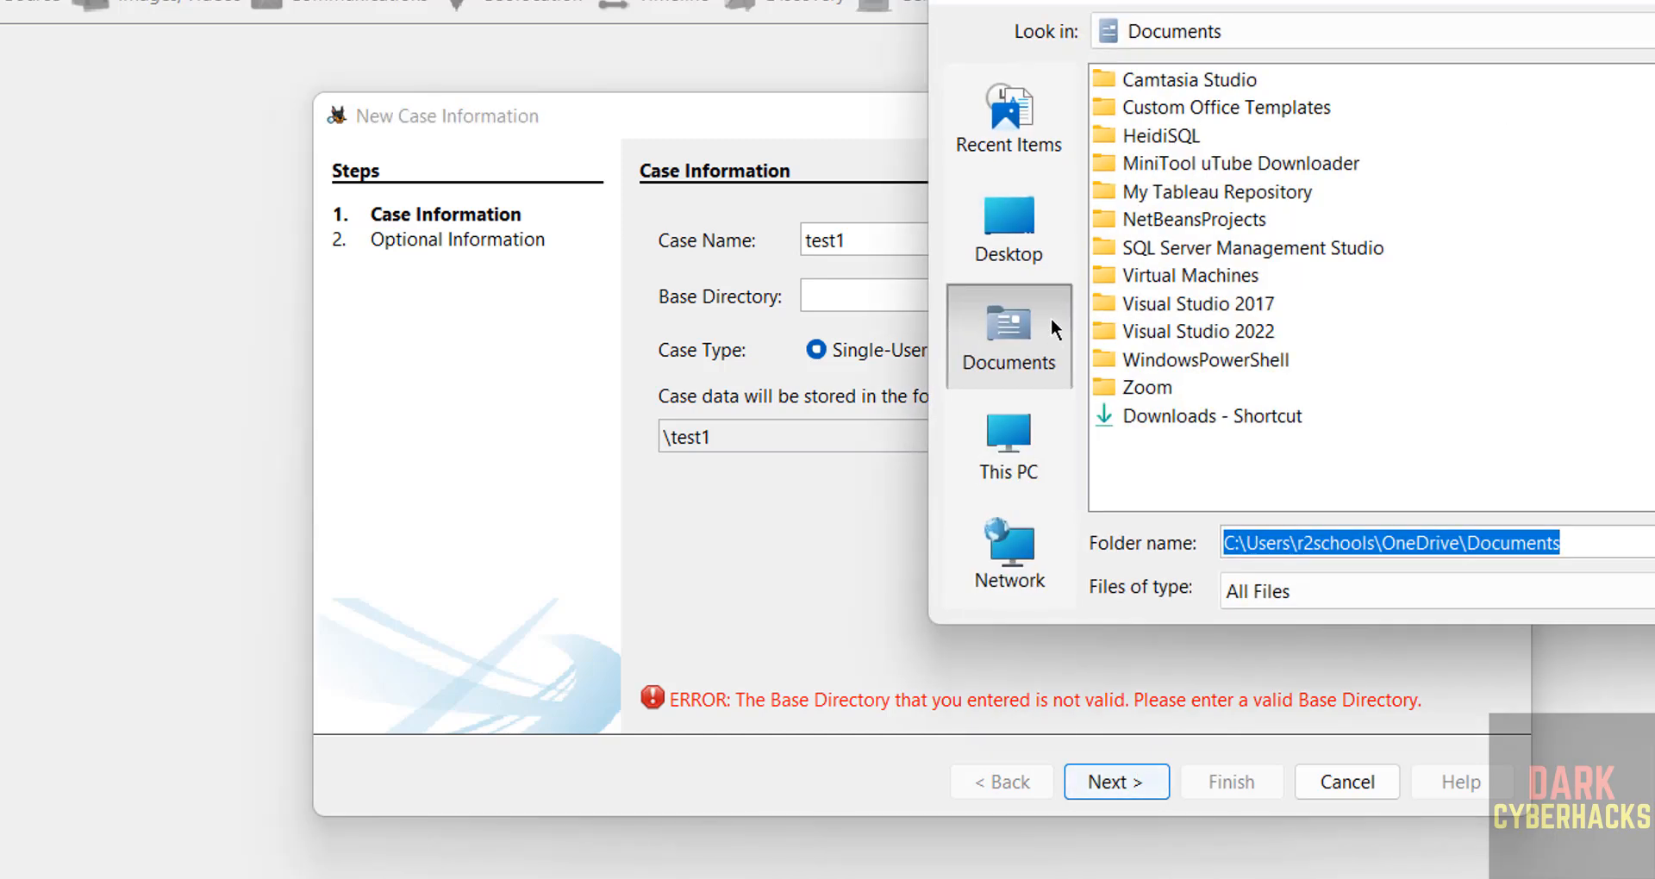
{"action": "left_click", "coordinate": [1006, 445]}
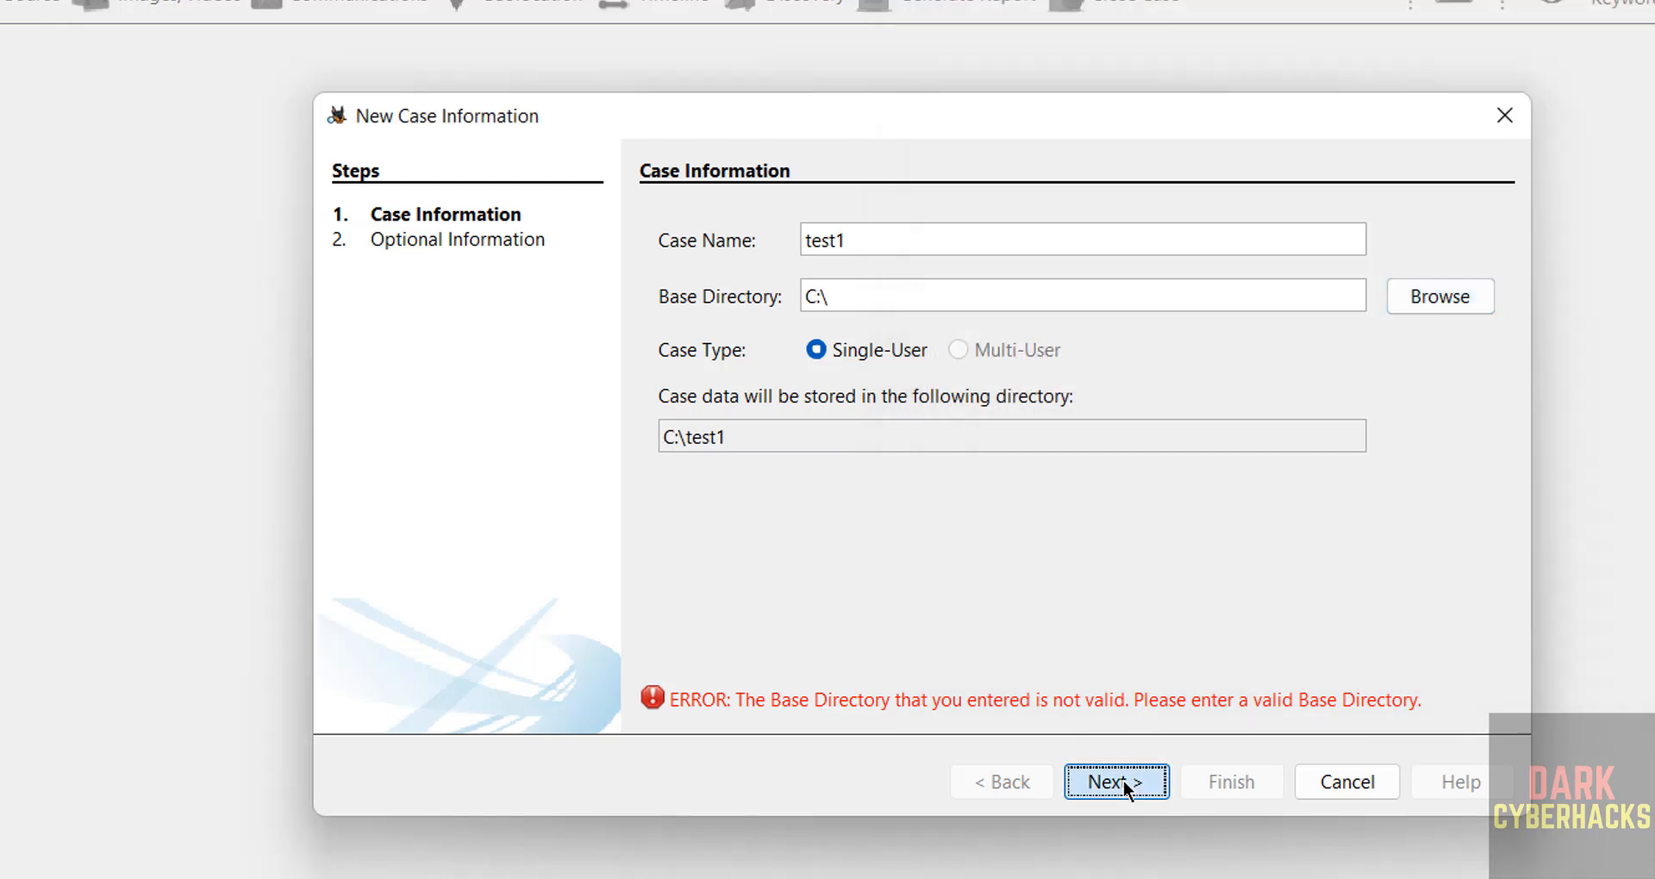
{"action": "left_click", "coordinate": [1115, 783]}
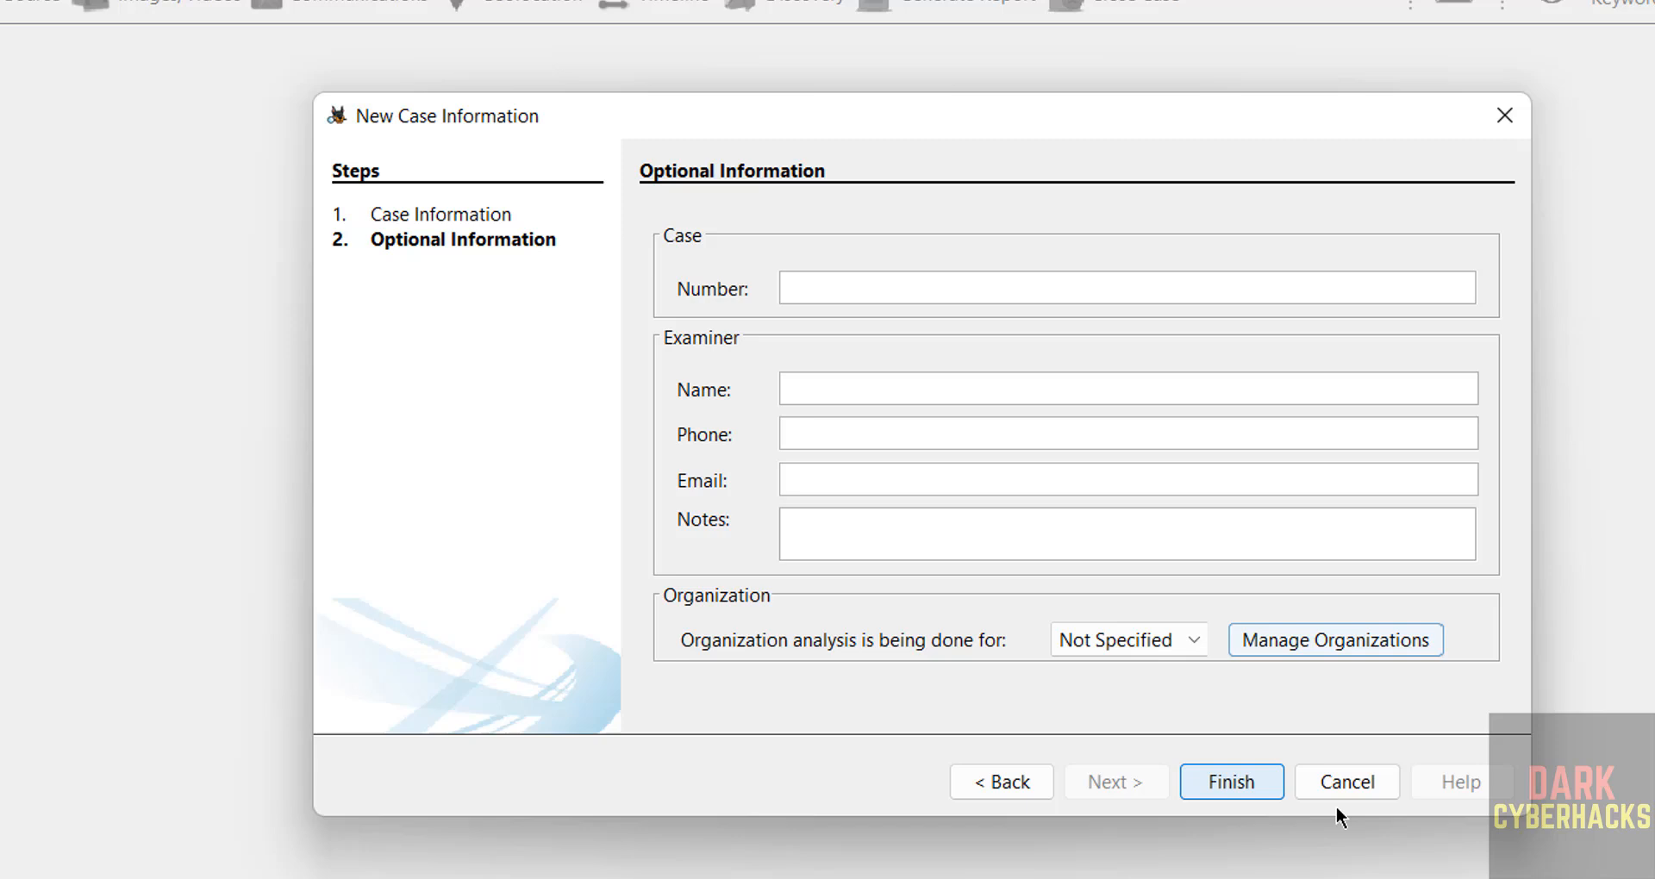
{"action": "left_click", "coordinate": [1230, 782]}
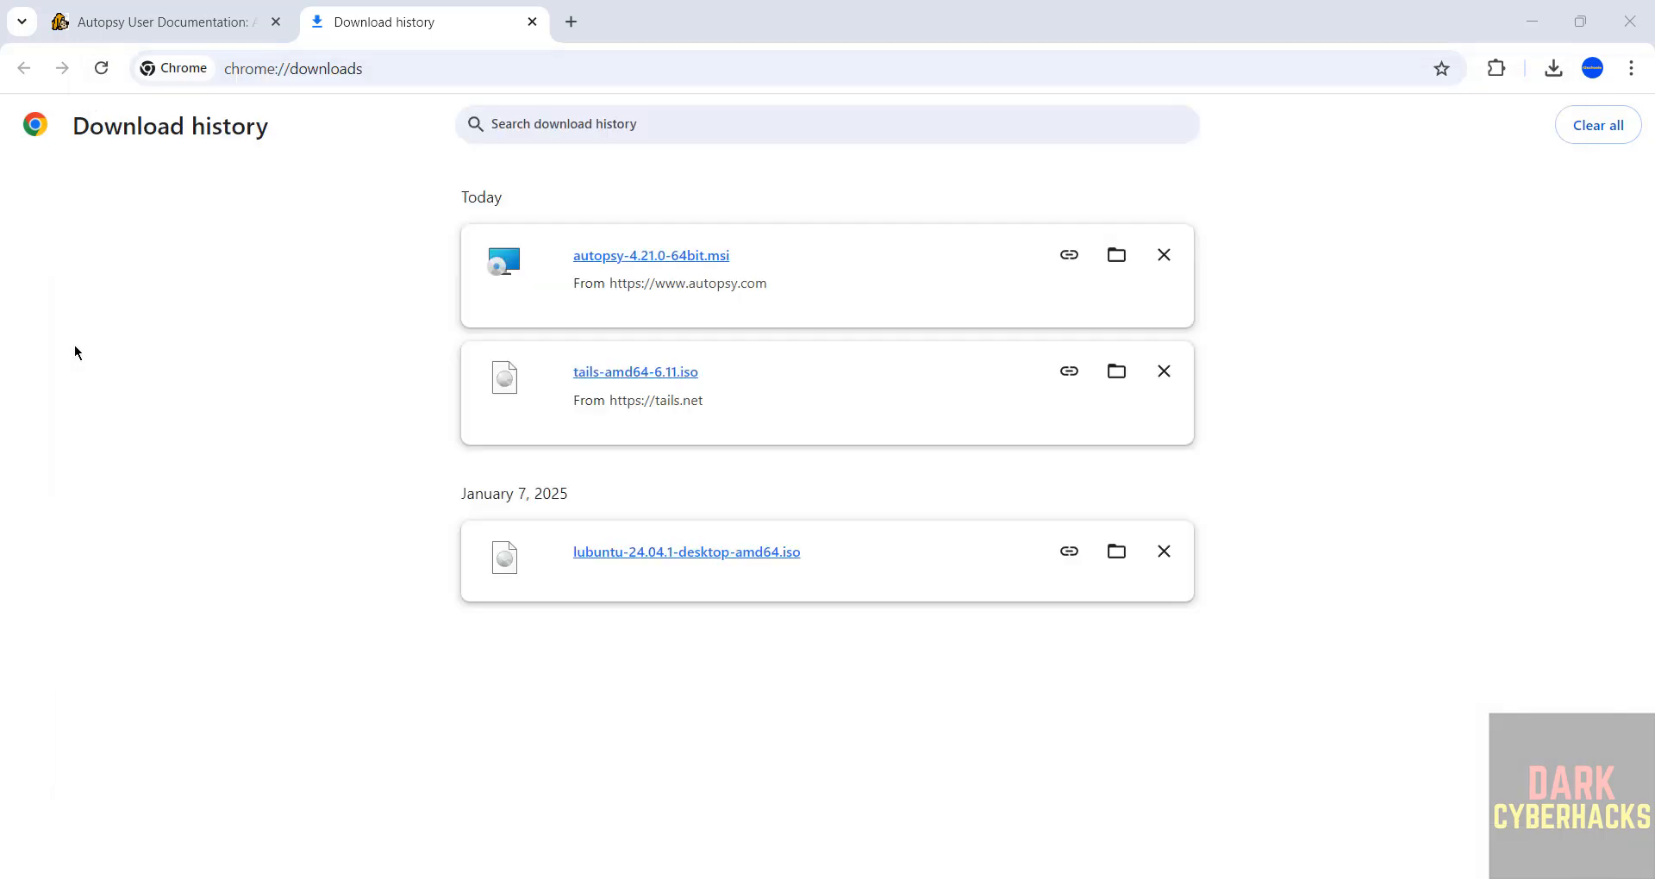
{"action": "mouse_move", "coordinate": [812, 223]}
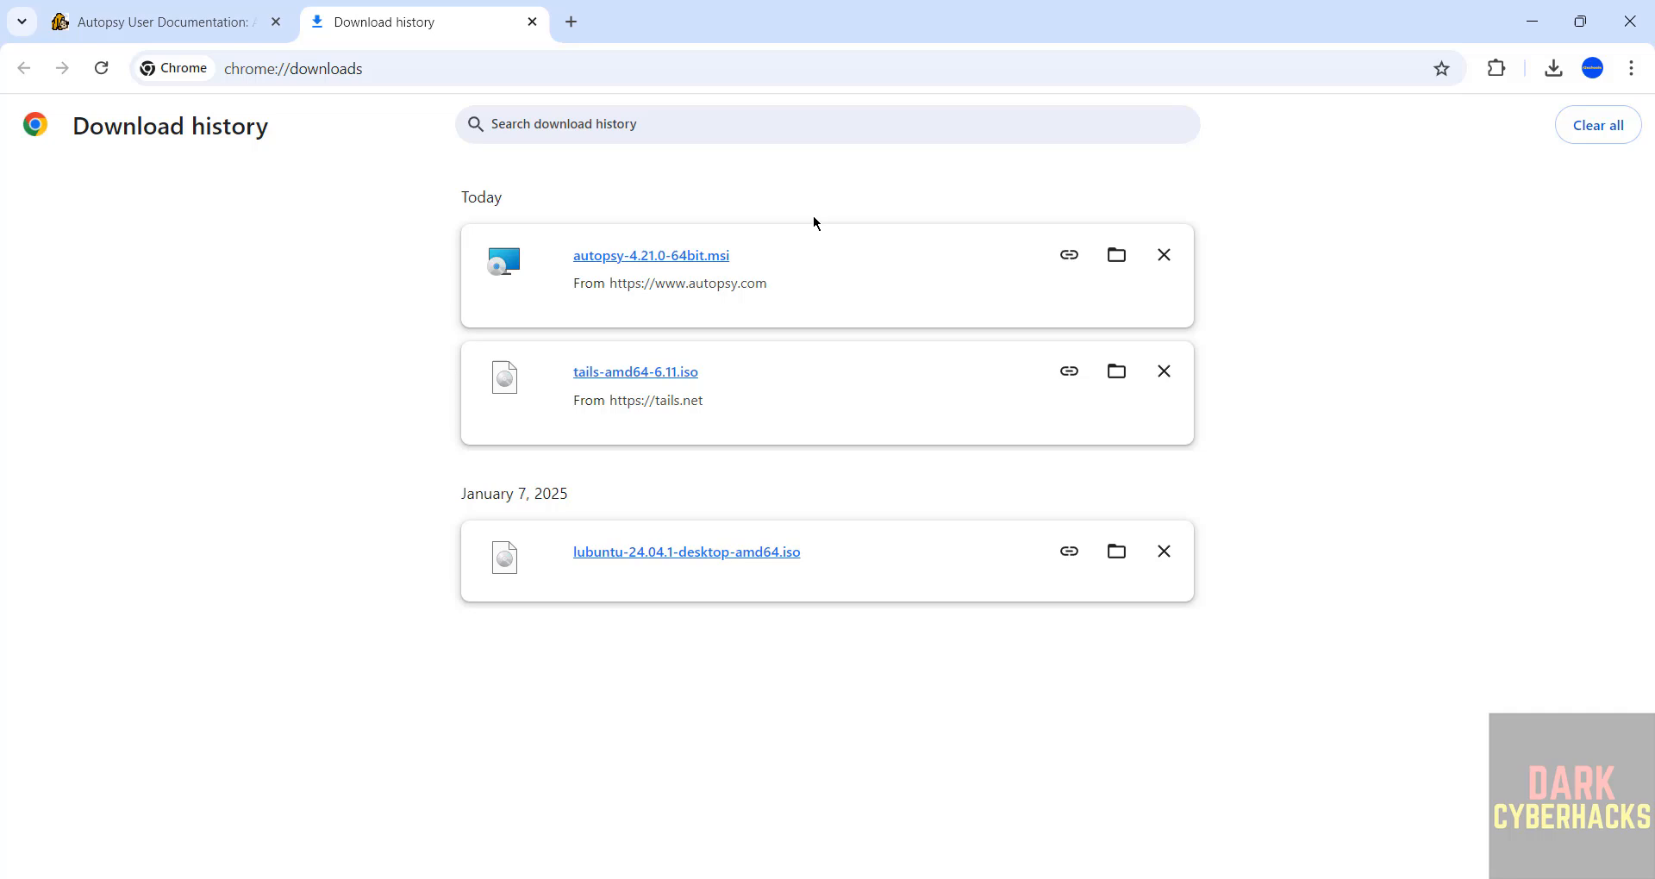
{"action": "mouse_move", "coordinate": [686, 241]}
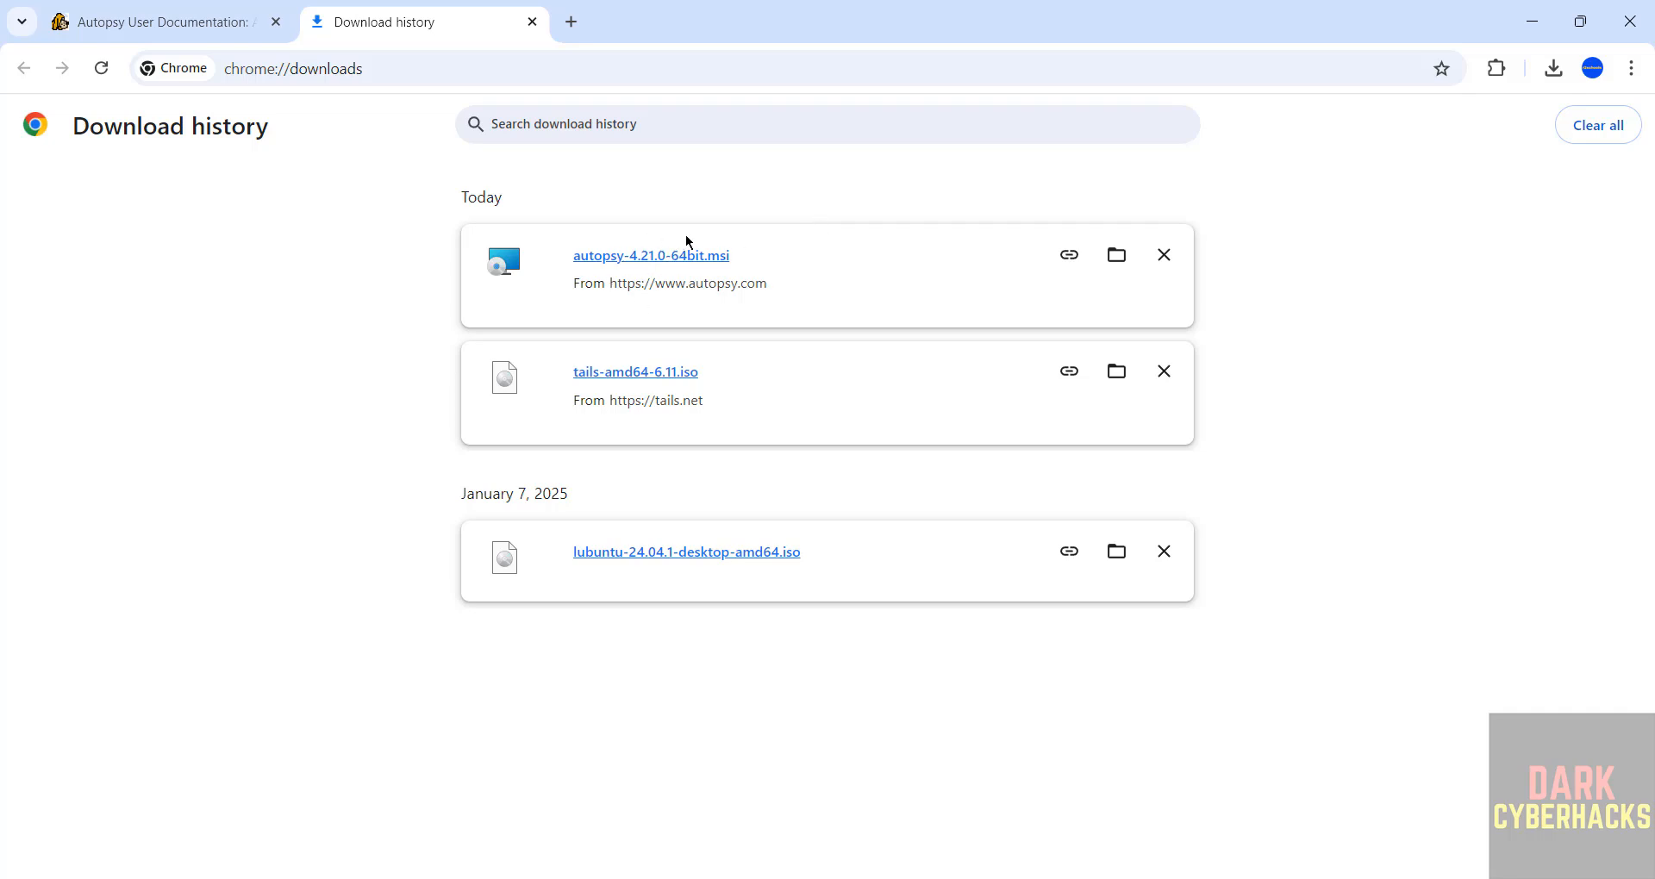
{"action": "mouse_move", "coordinate": [684, 209]}
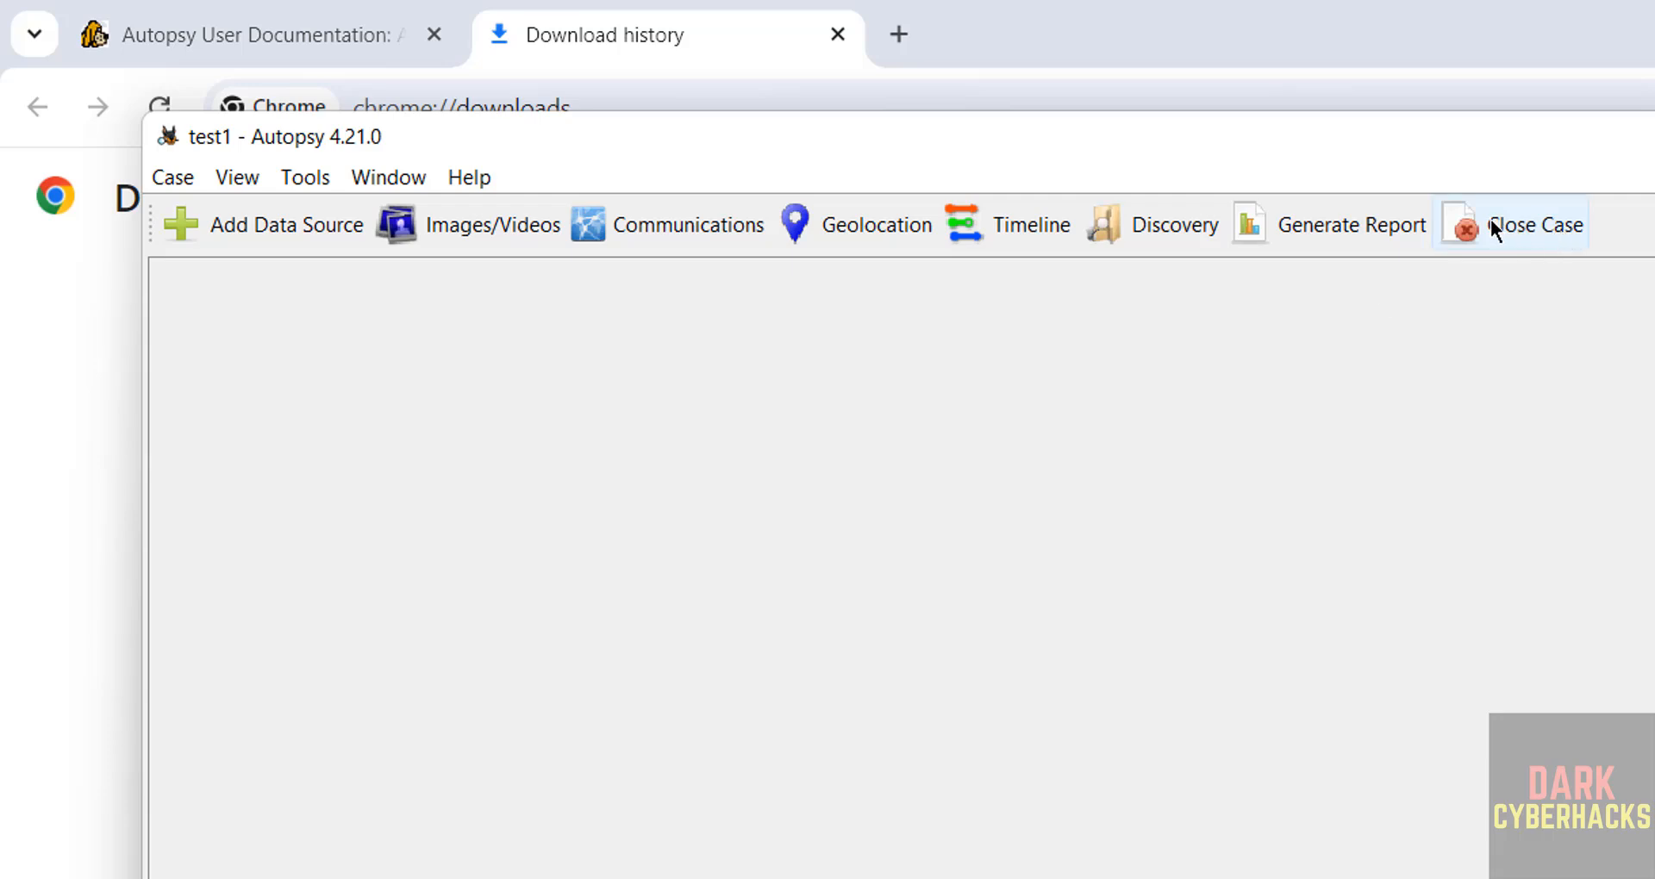
{"action": "mouse_move", "coordinate": [802, 562]}
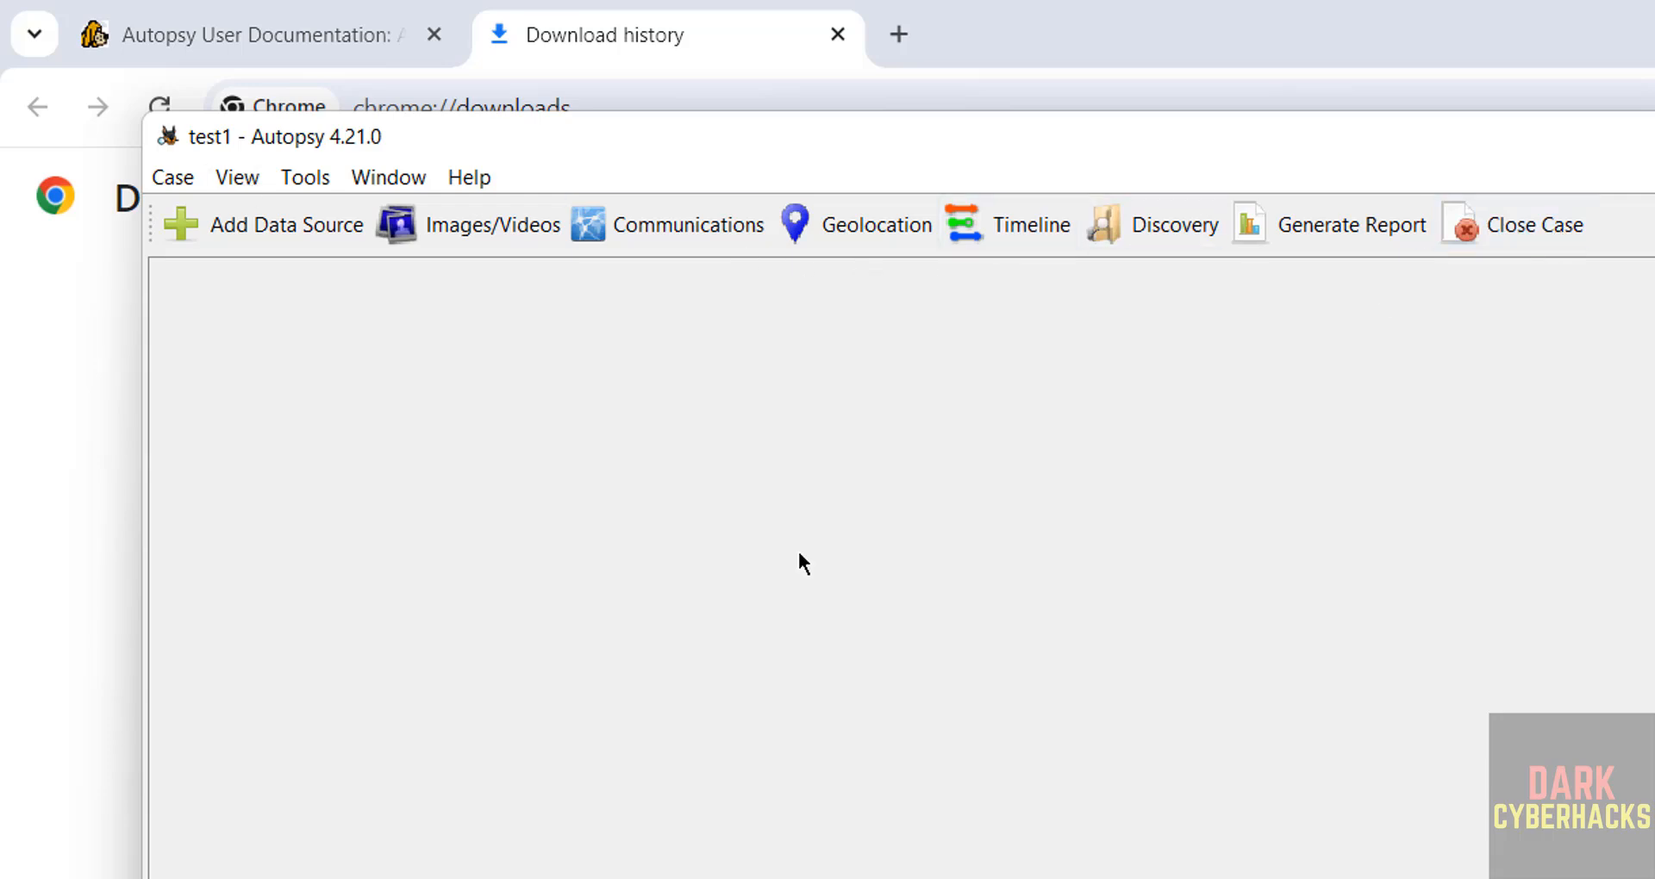
Bring the Autopsy 4.21.0 user documentation page forward in Chrome.
{"action": "left_click", "coordinate": [244, 34]}
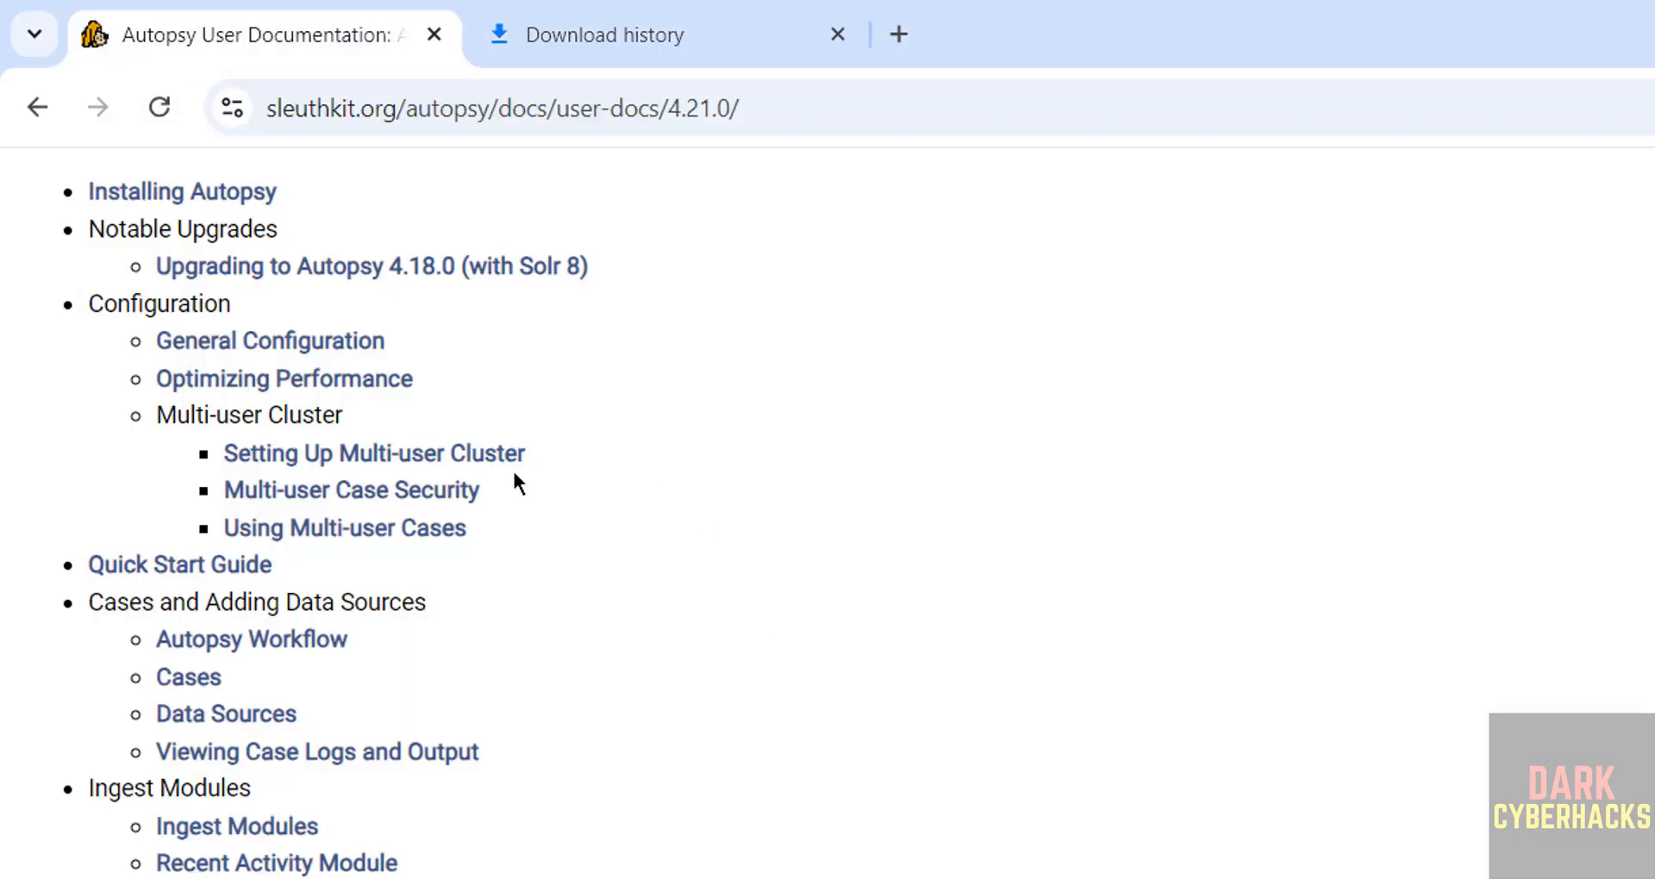
{"action": "mouse_move", "coordinate": [1162, 764]}
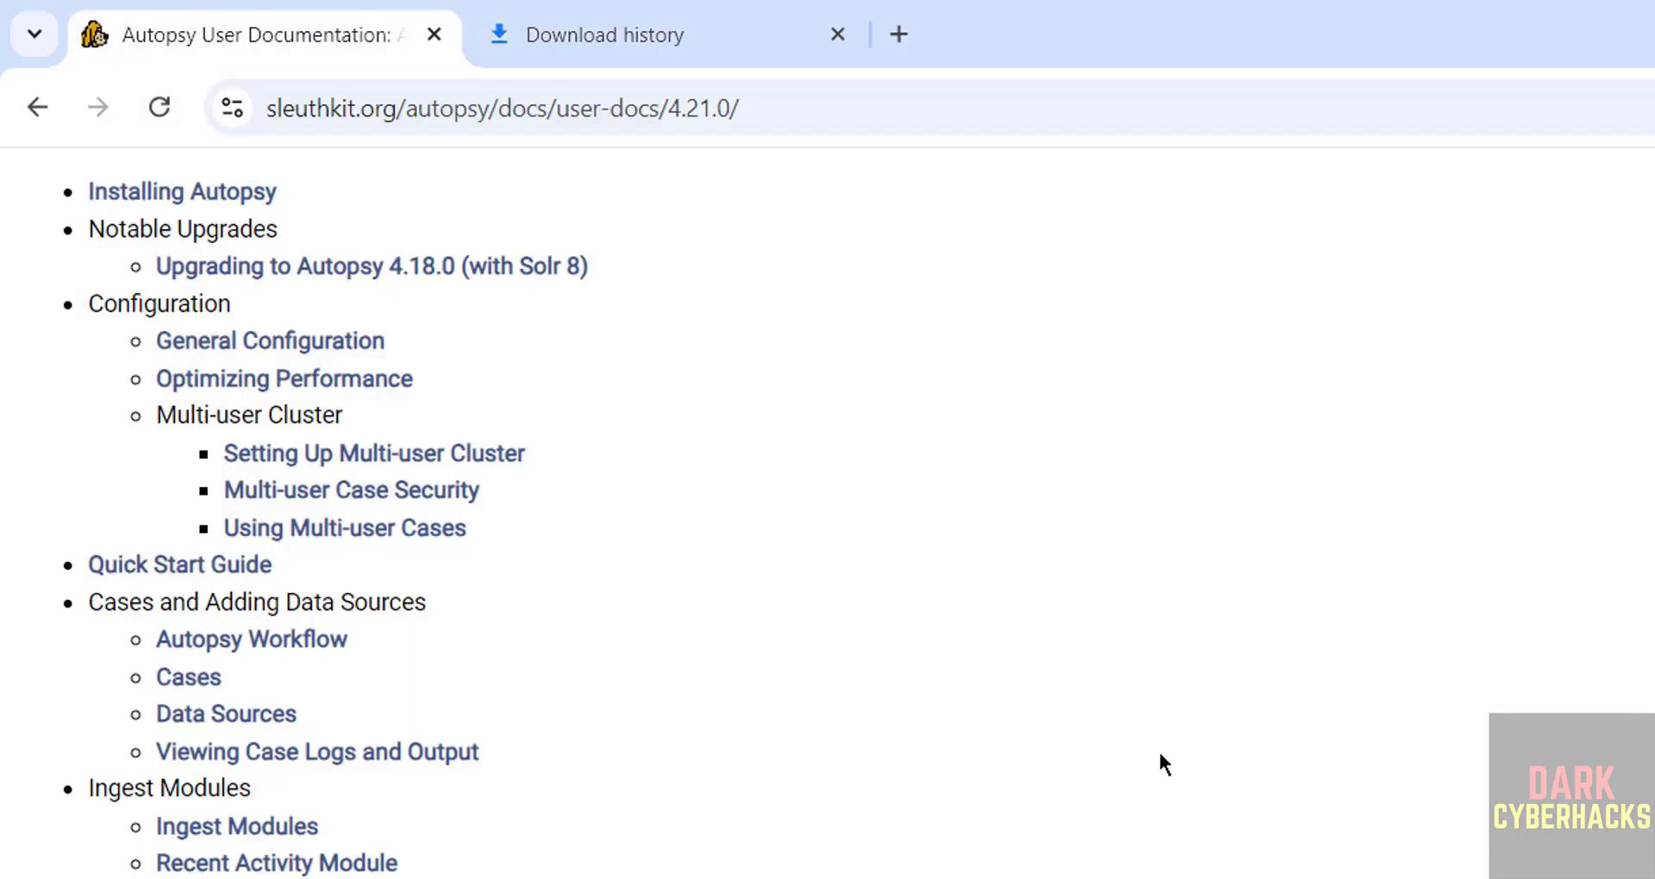